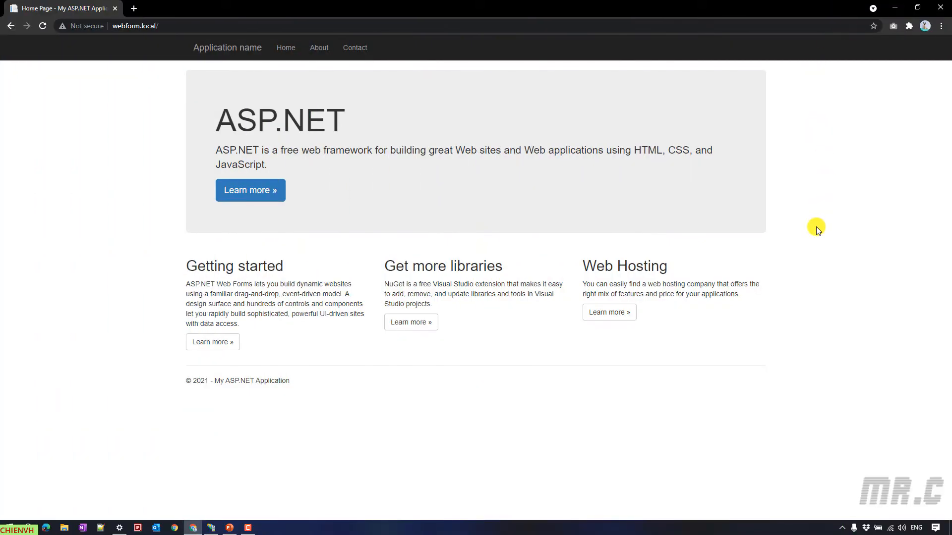
mouse_move(782, 176)
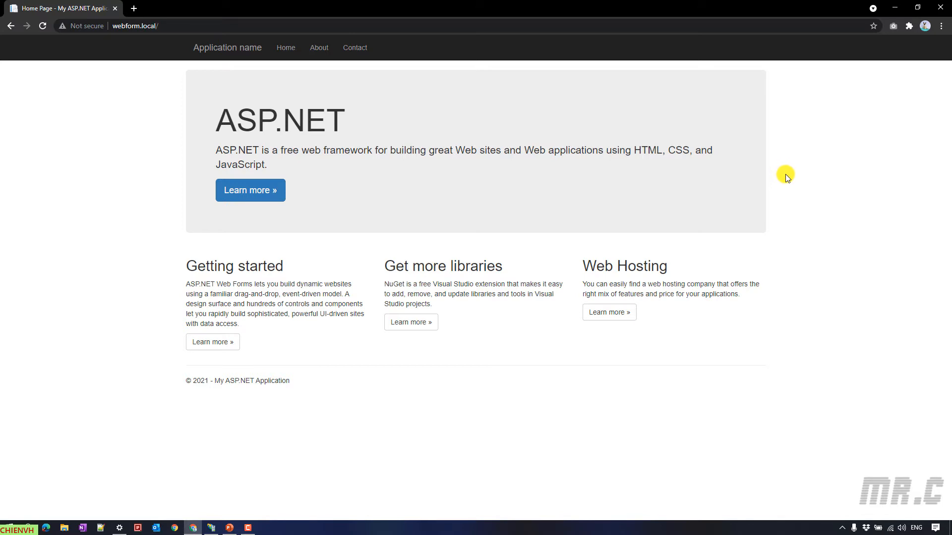
mouse_move(171, 18)
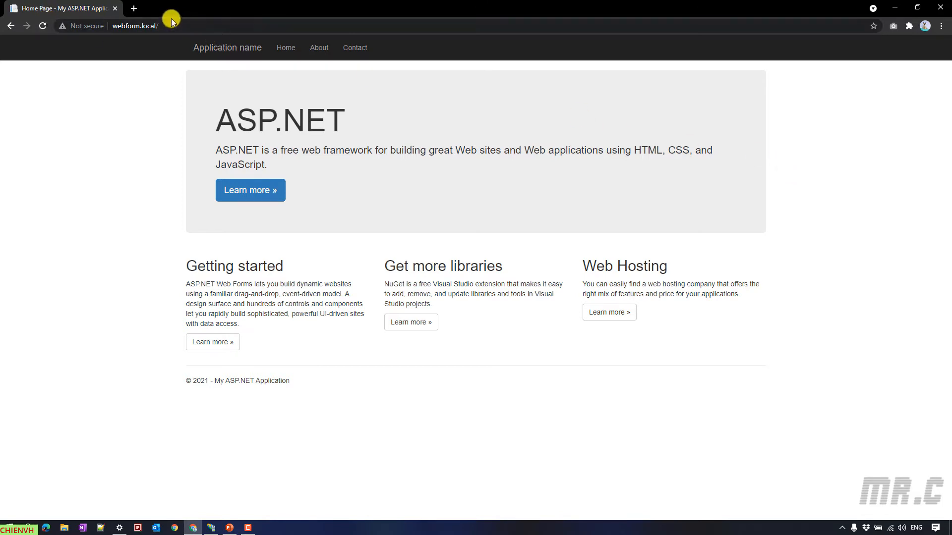
Step: Select the webform.local site in IIS Manager and pick its Authentication feature
left_click(136, 26)
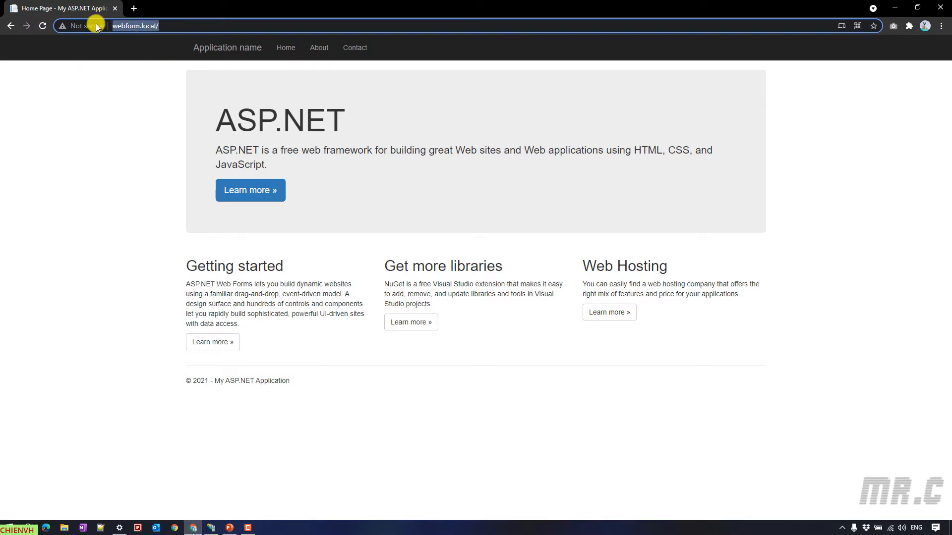
mouse_move(145, 128)
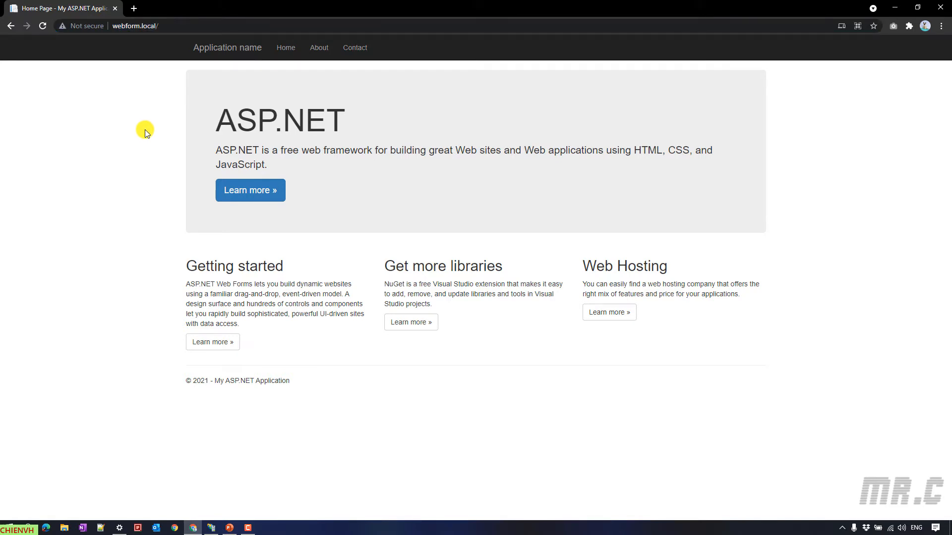
left_click(210, 527)
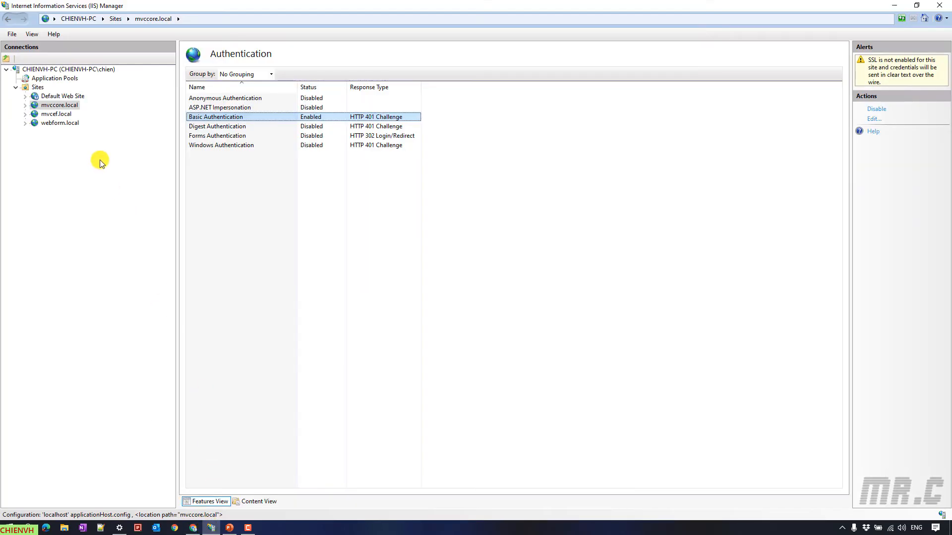
mouse_move(51, 123)
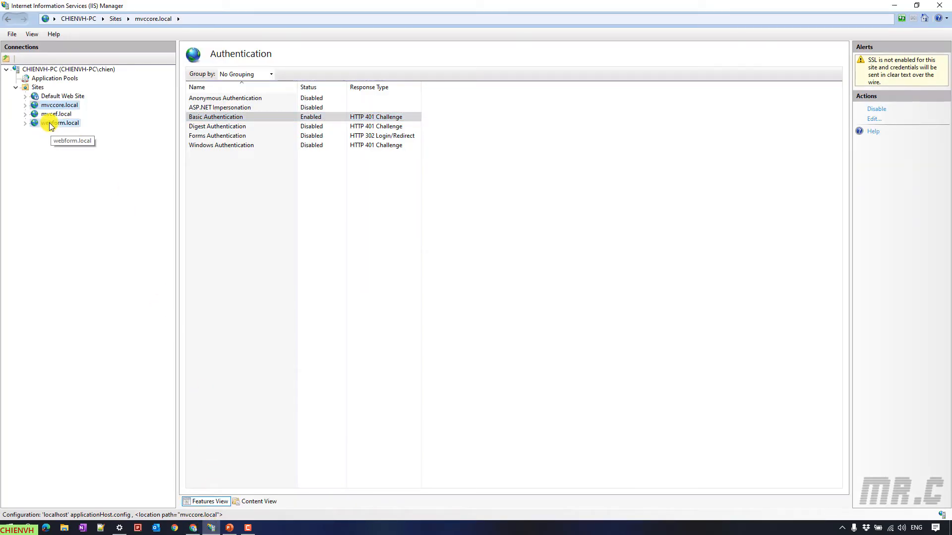
left_click(61, 122)
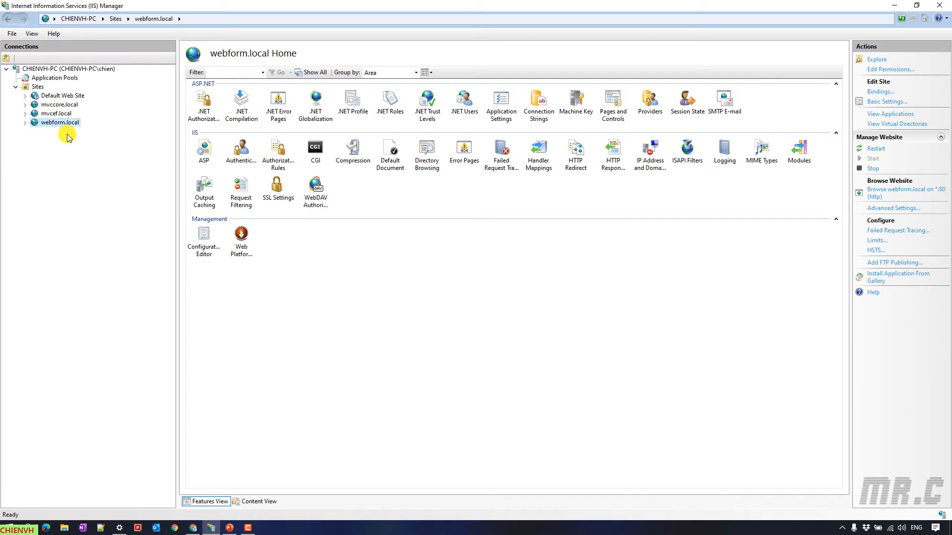
mouse_move(59, 122)
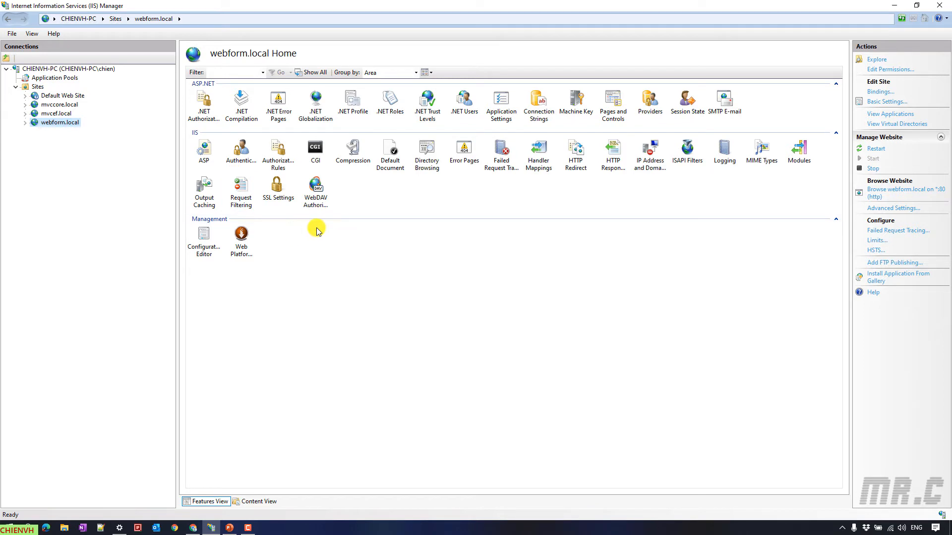
left_click(241, 152)
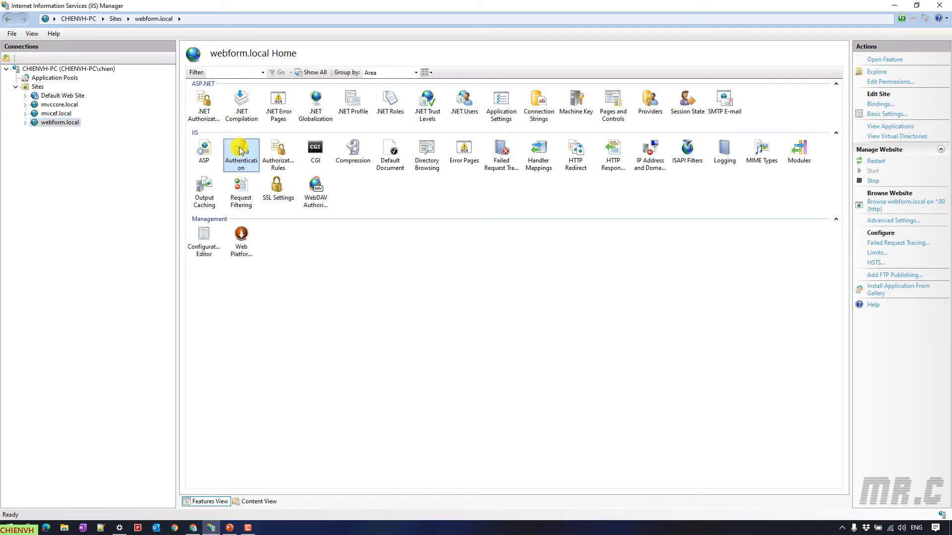
mouse_move(195, 139)
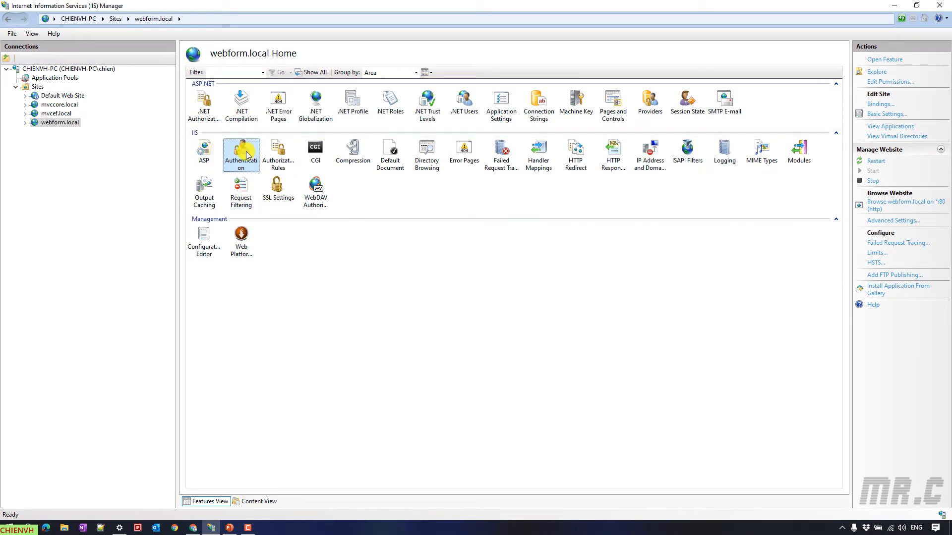
mouse_move(241, 151)
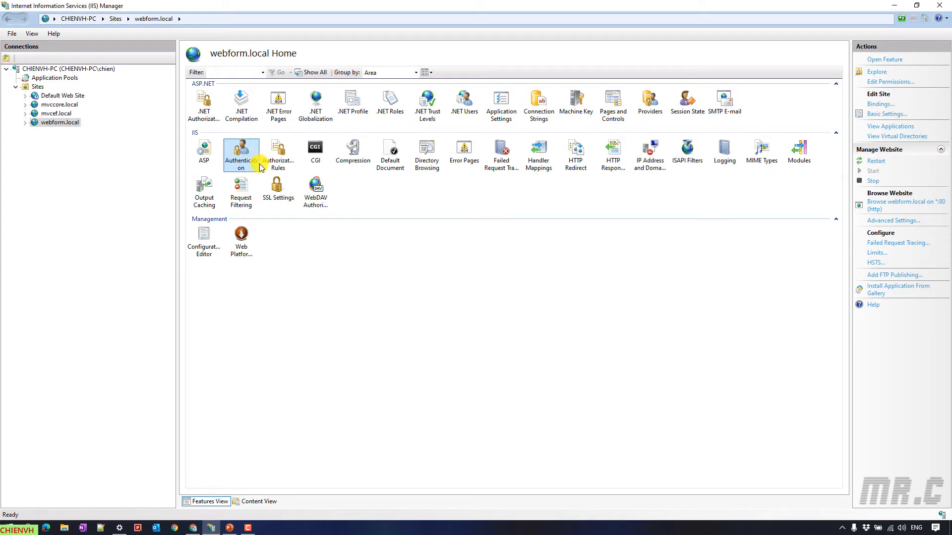
mouse_move(251, 173)
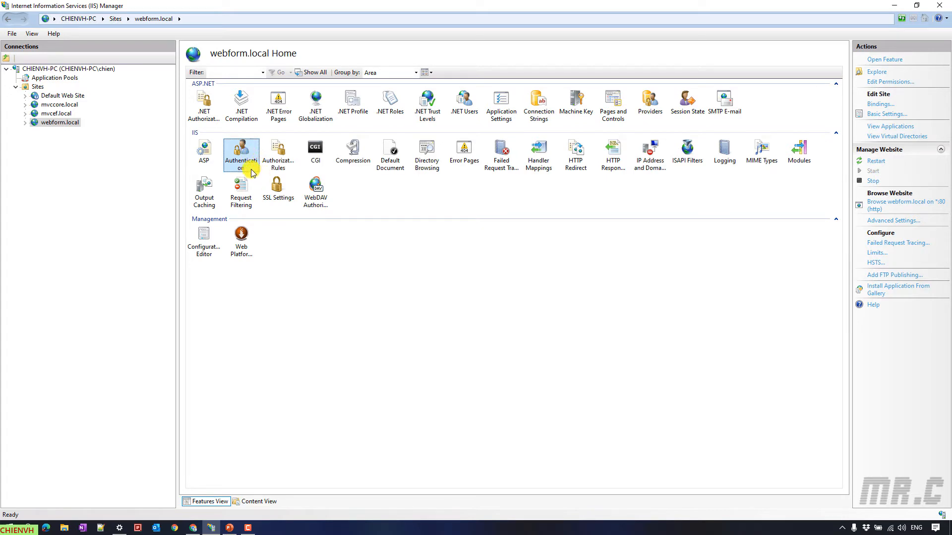
mouse_move(241, 152)
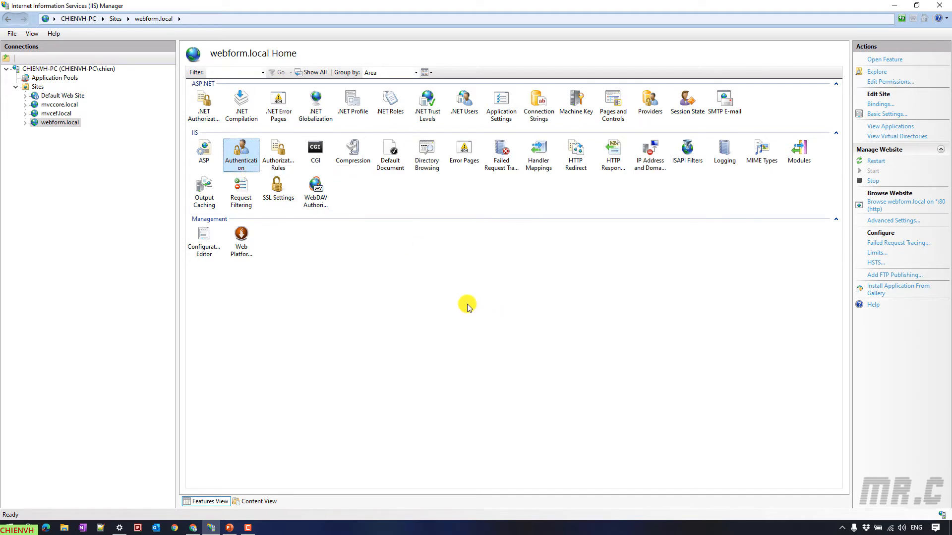
mouse_move(459, 306)
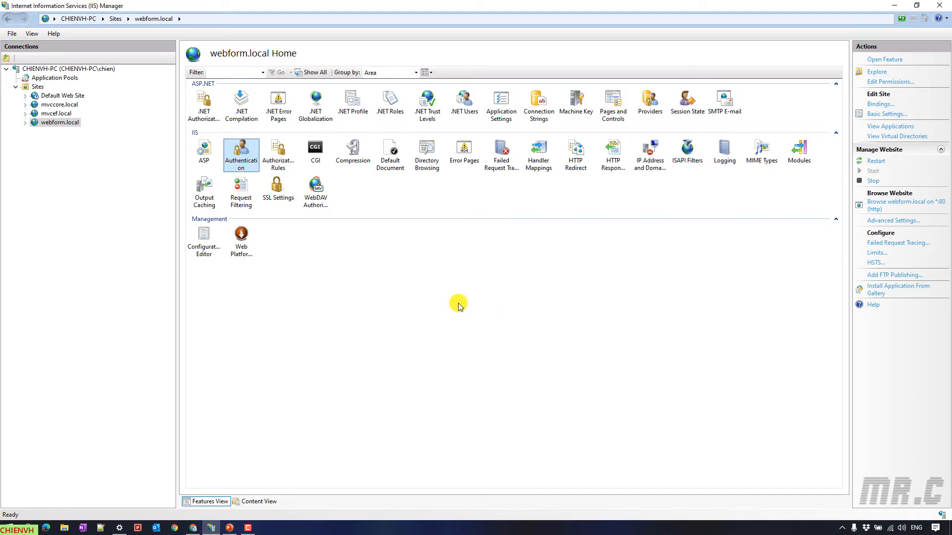
Step: Launch Control Panel via Start search 'control' and reach Programs > Turn Windows features on or off
left_click(906, 201)
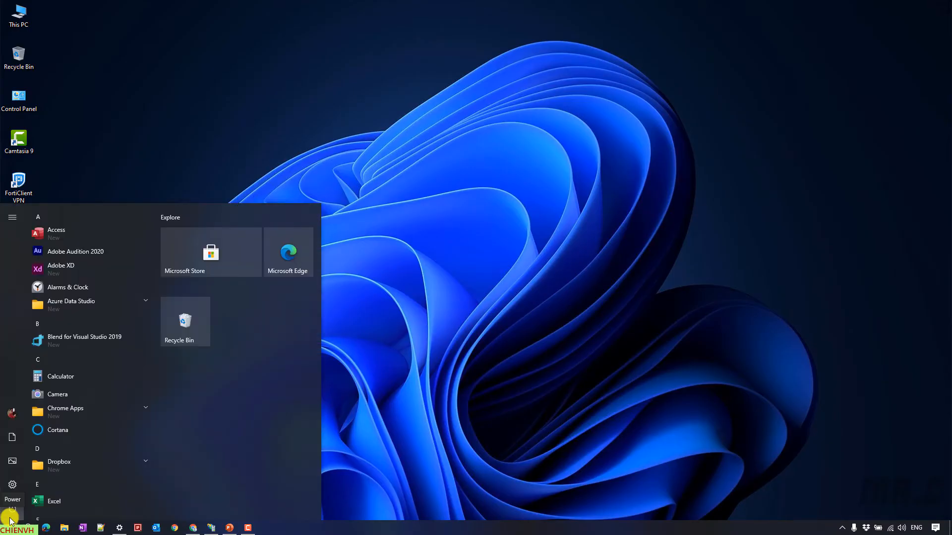
type("control")
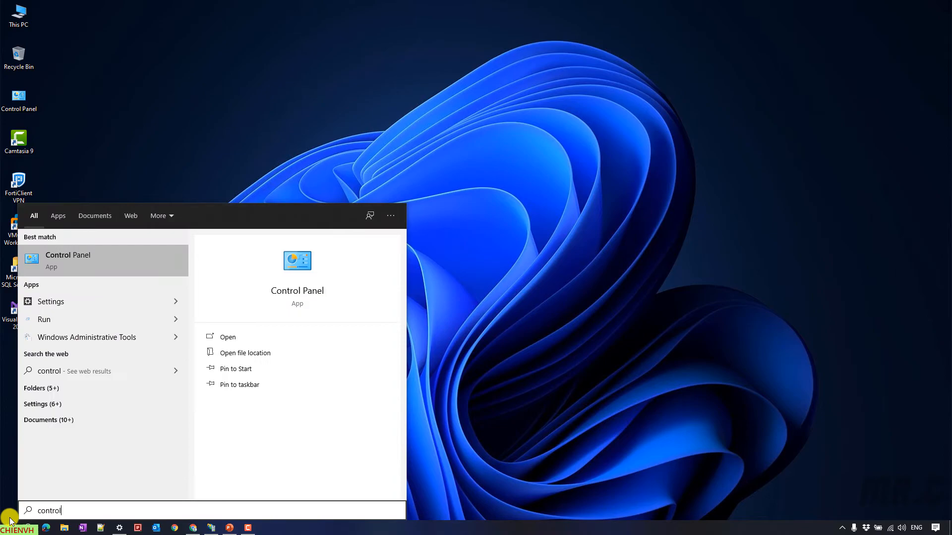
left_click(69, 261)
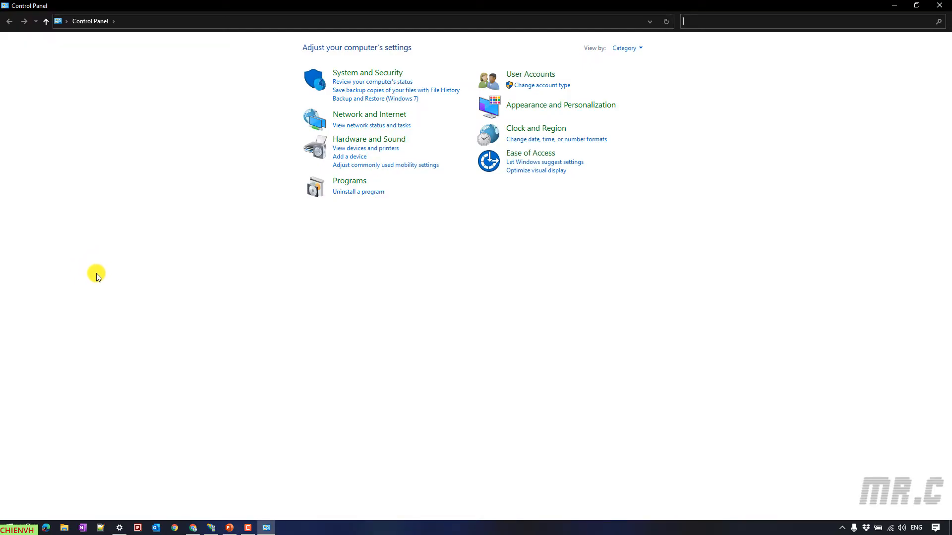
mouse_move(97, 281)
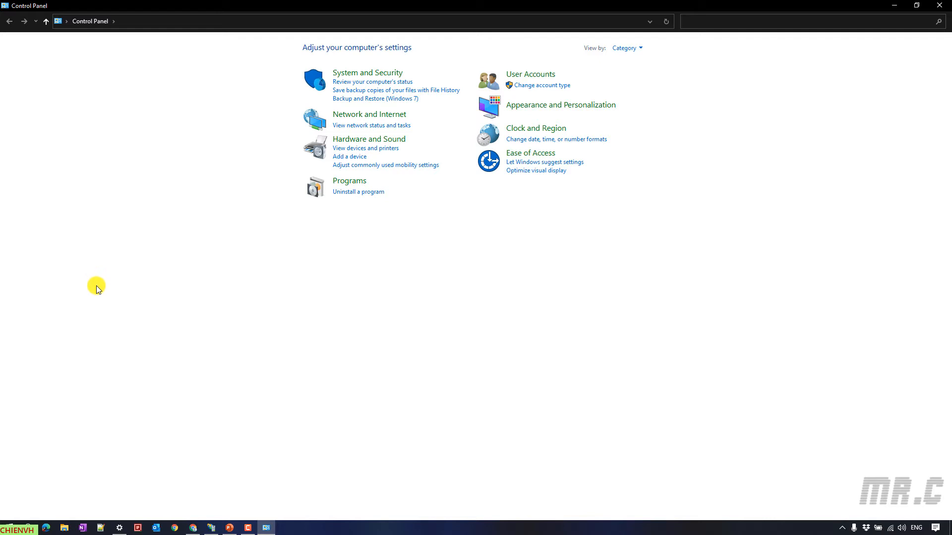
mouse_move(98, 286)
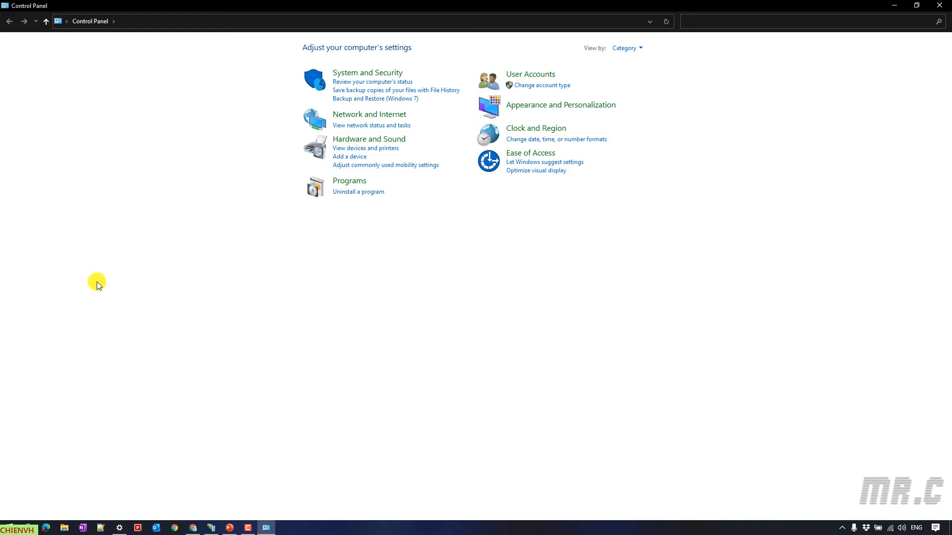
mouse_move(99, 297)
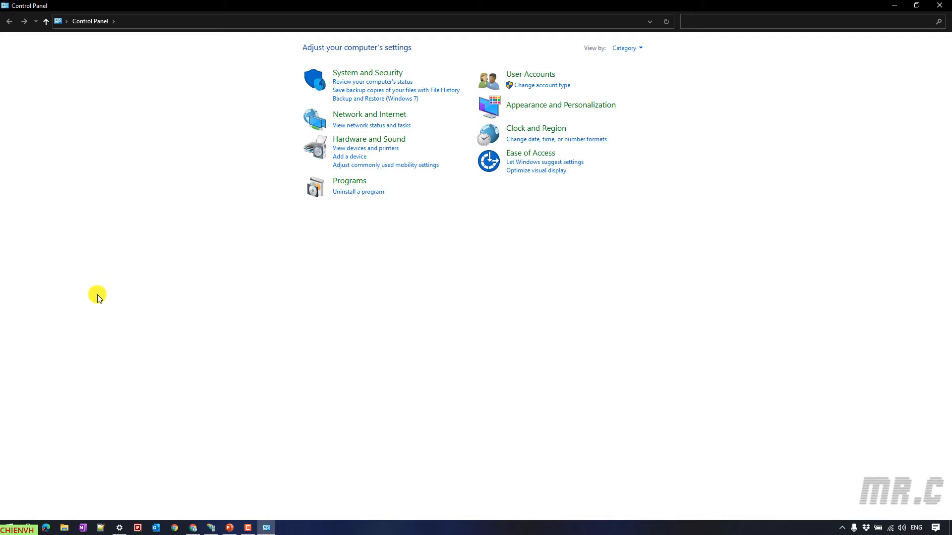
mouse_move(350, 178)
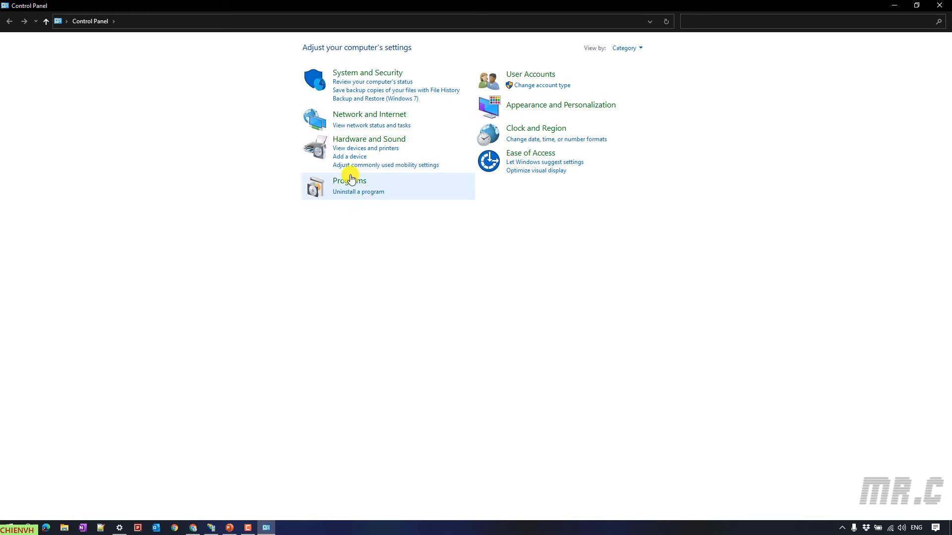
left_click(349, 180)
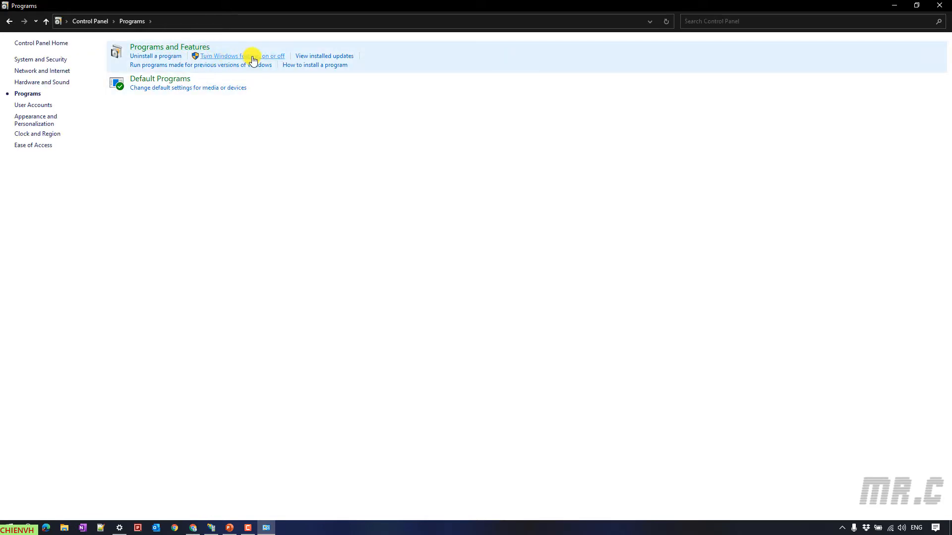
mouse_move(155, 56)
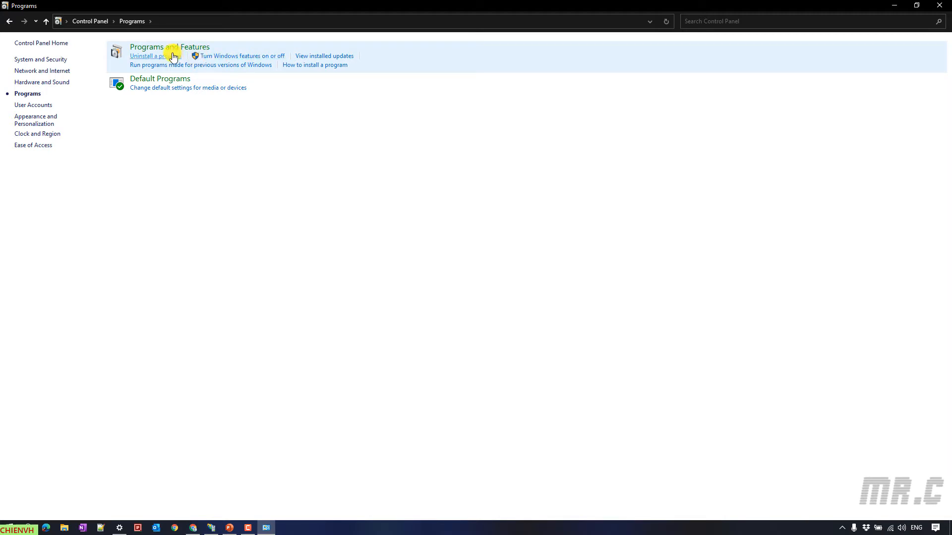
left_click(242, 56)
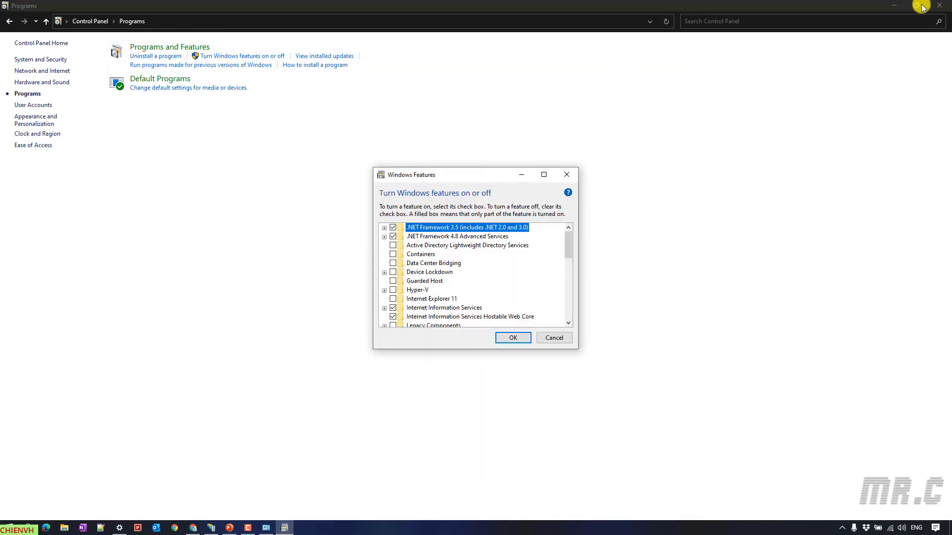
Step: Expand Internet Information Services, FTP Server and World Wide Web Services subfeatures to confirm they are enabled
left_click(939, 6)
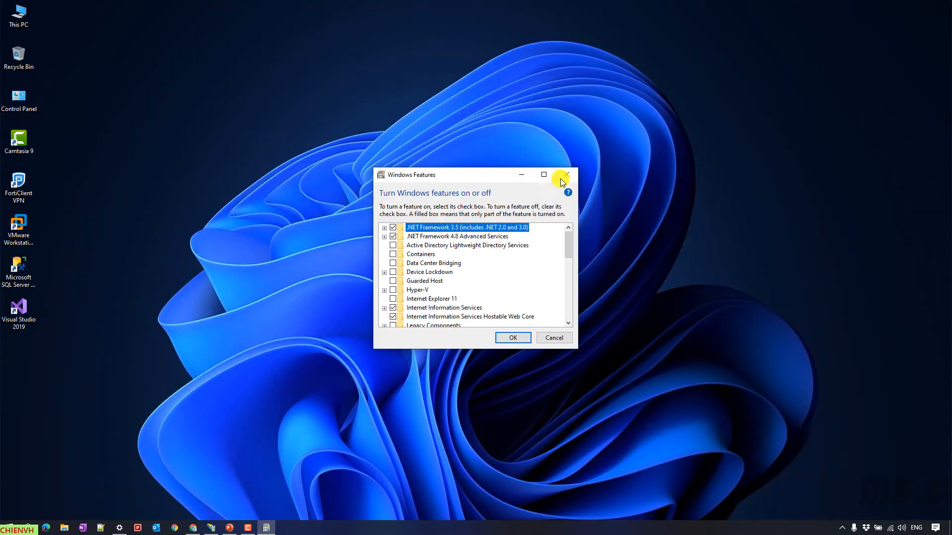
left_click(543, 174)
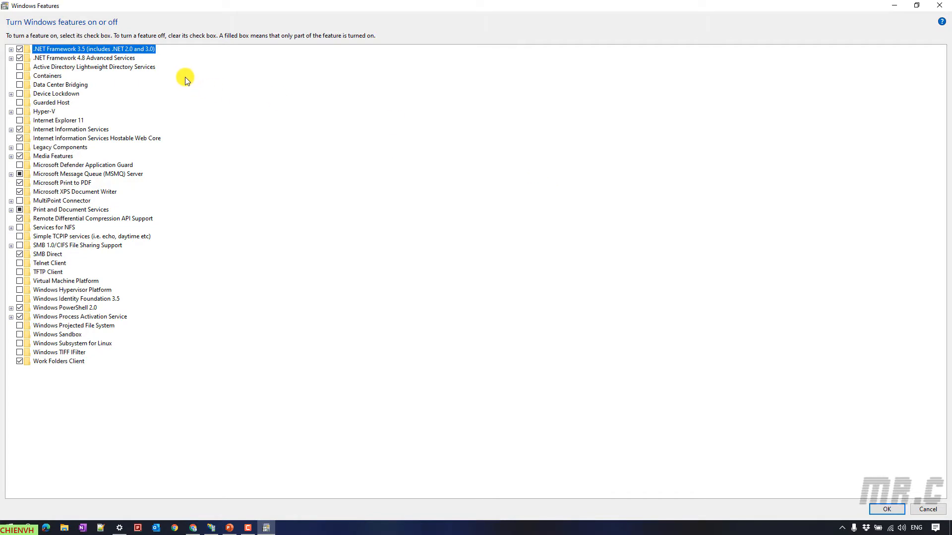
mouse_move(128, 164)
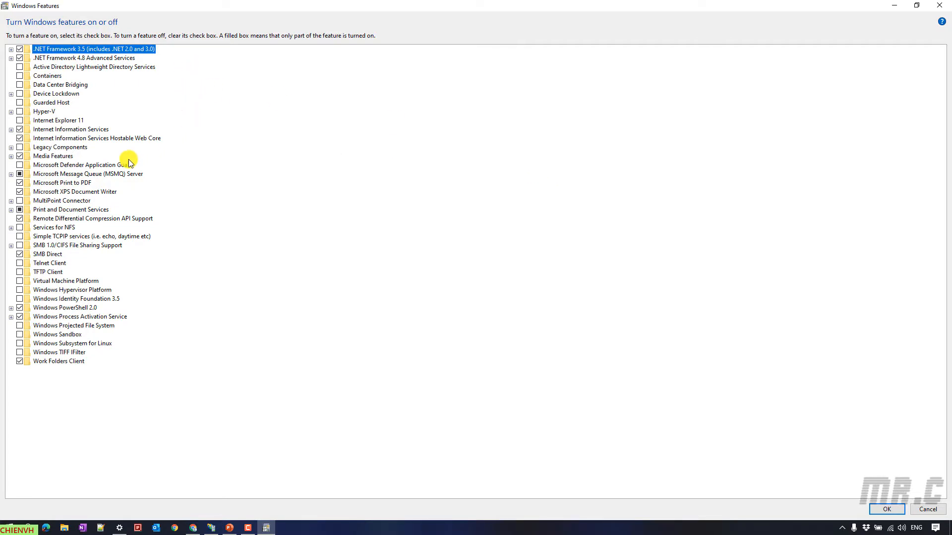
mouse_move(86, 129)
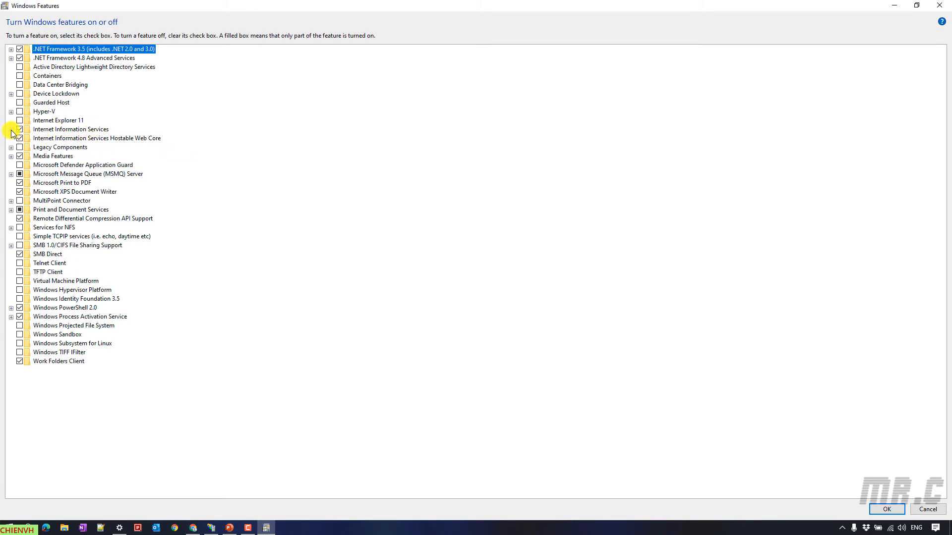
left_click(11, 129)
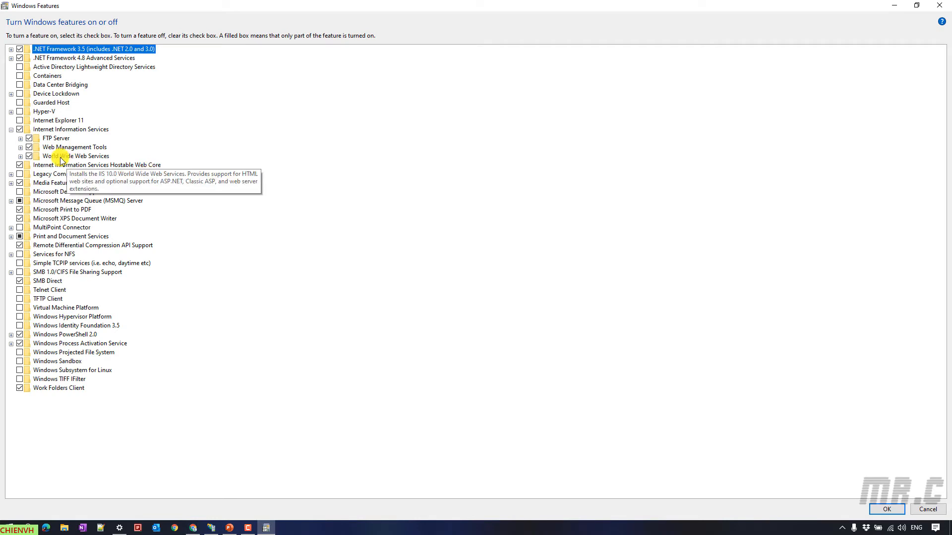
mouse_move(125, 167)
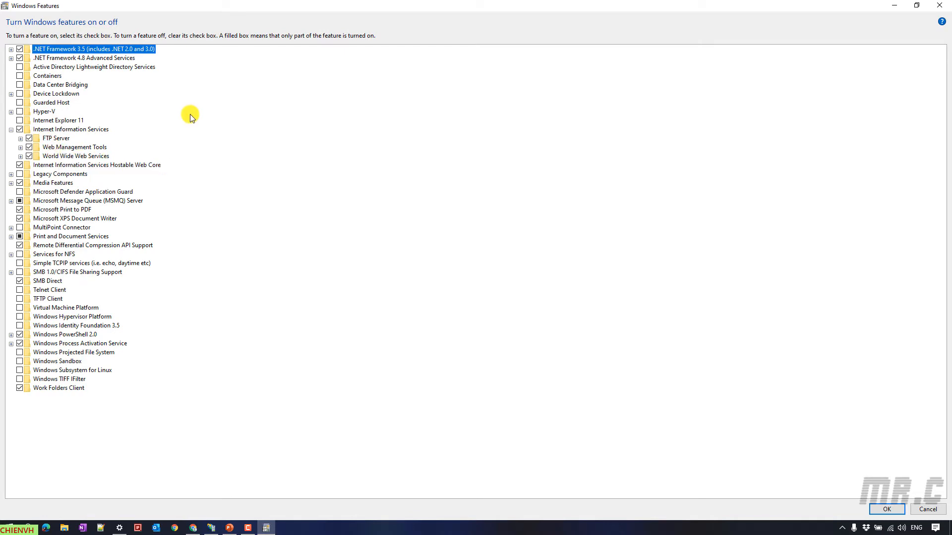
mouse_move(190, 126)
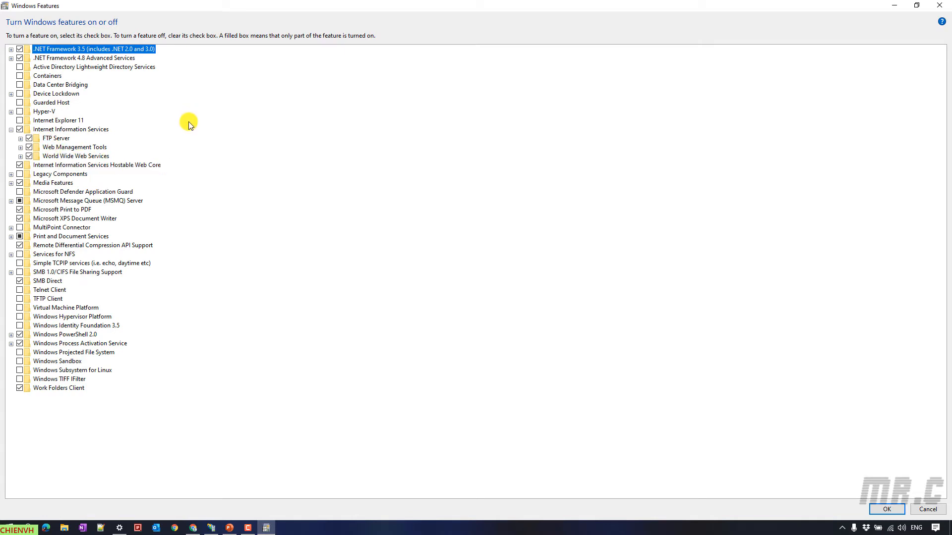
mouse_move(186, 131)
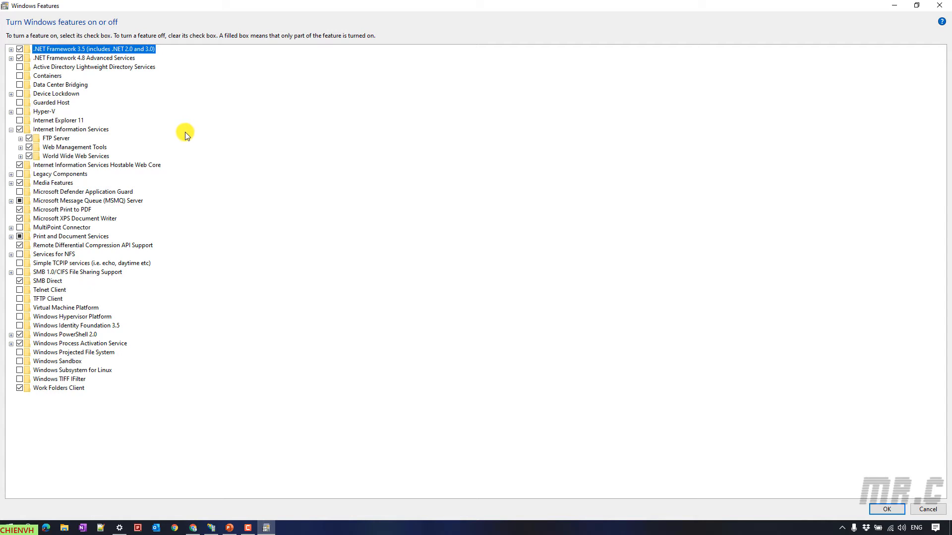
left_click(20, 138)
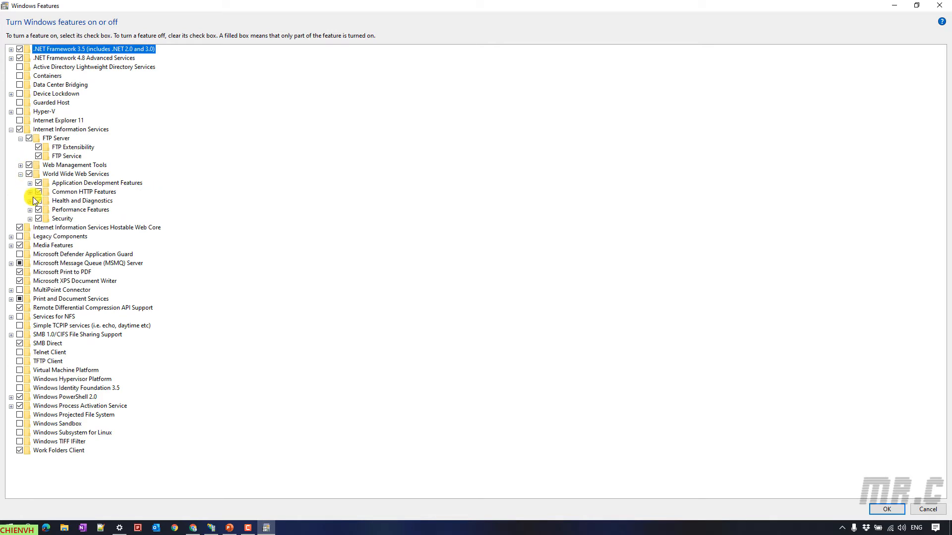
left_click(28, 218)
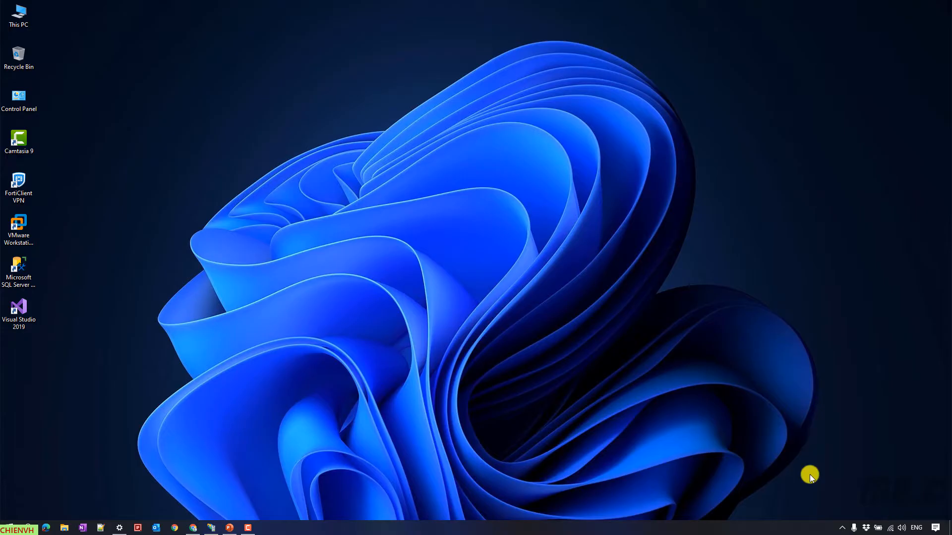
mouse_move(552, 334)
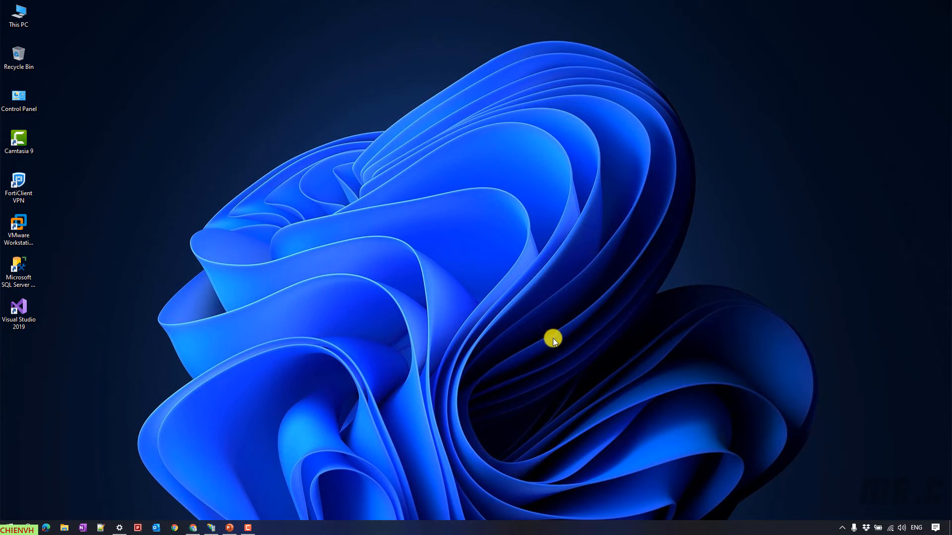
mouse_move(549, 334)
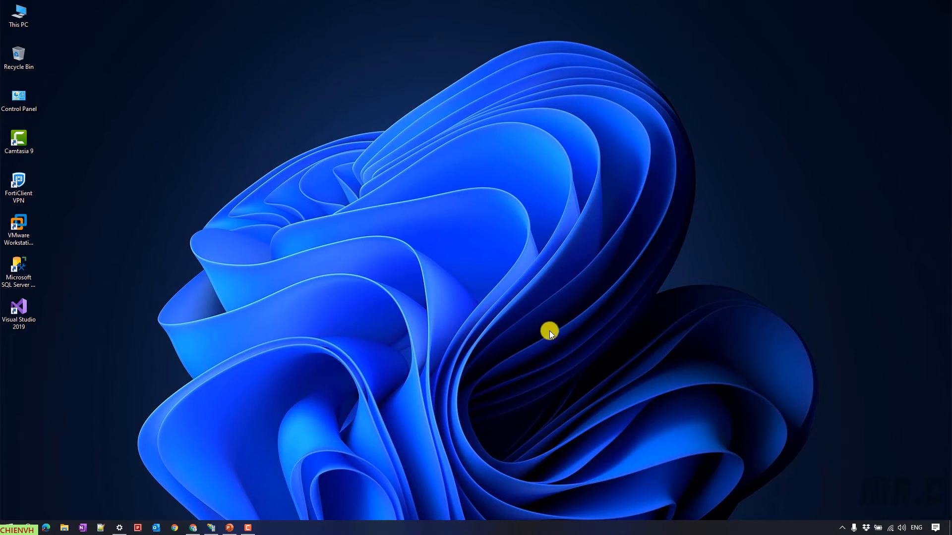
mouse_move(533, 310)
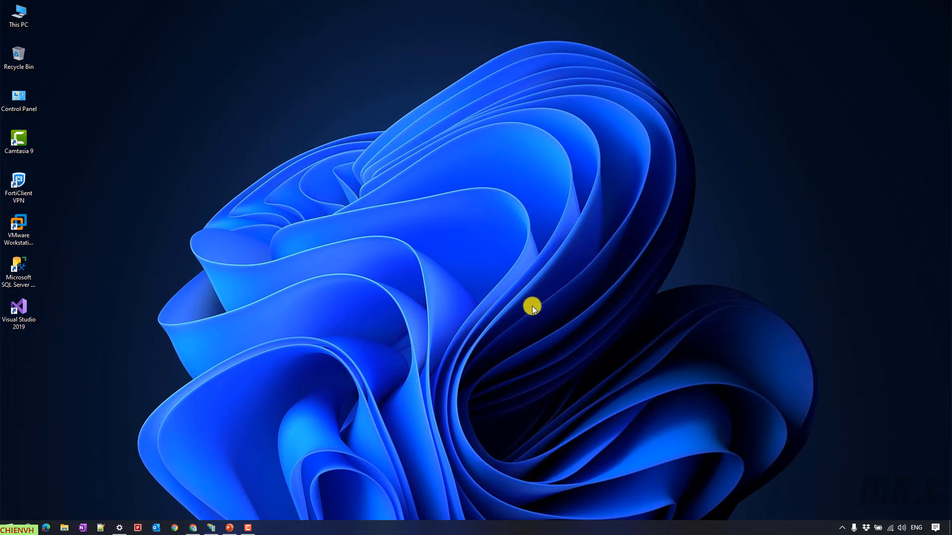
mouse_move(526, 318)
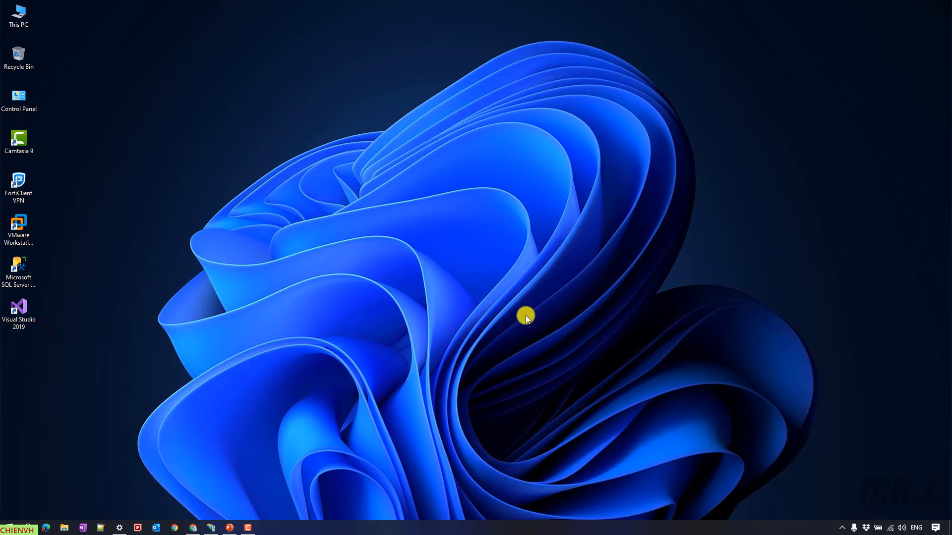
mouse_move(228, 490)
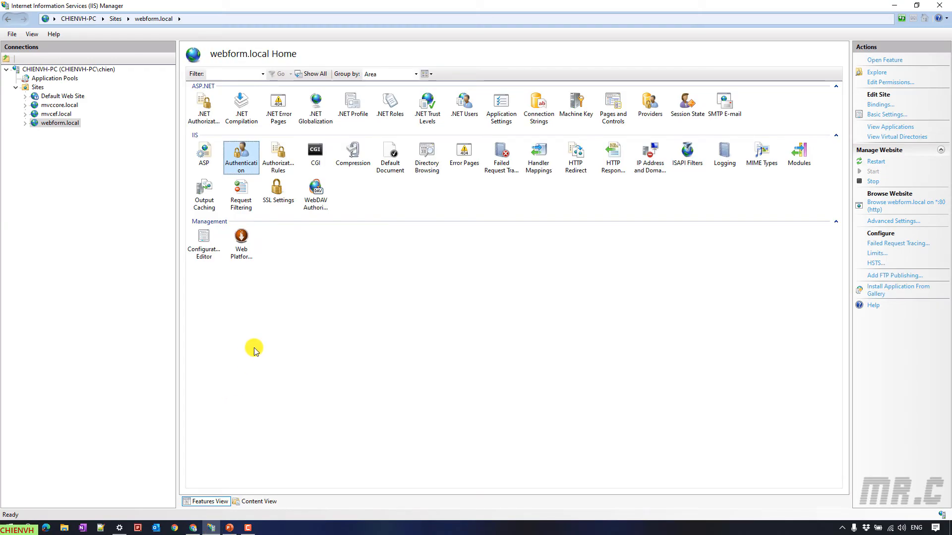
mouse_move(79, 150)
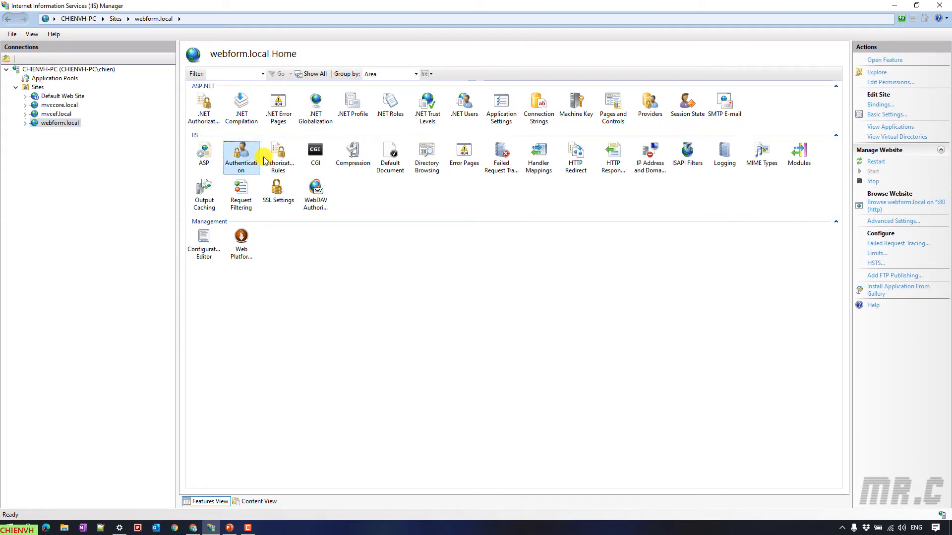
Step: Disable Anonymous Authentication in webform.local's Authentication list
double_click(241, 152)
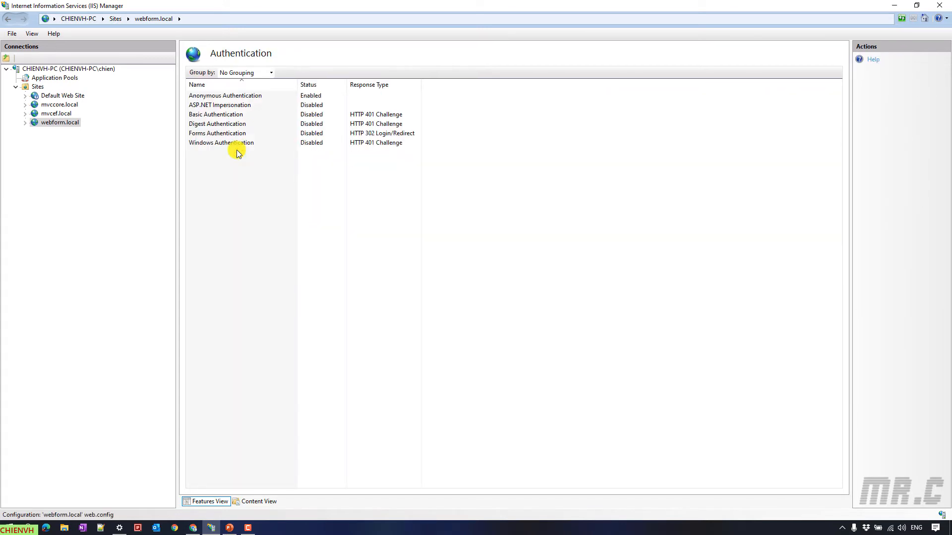
left_click(225, 95)
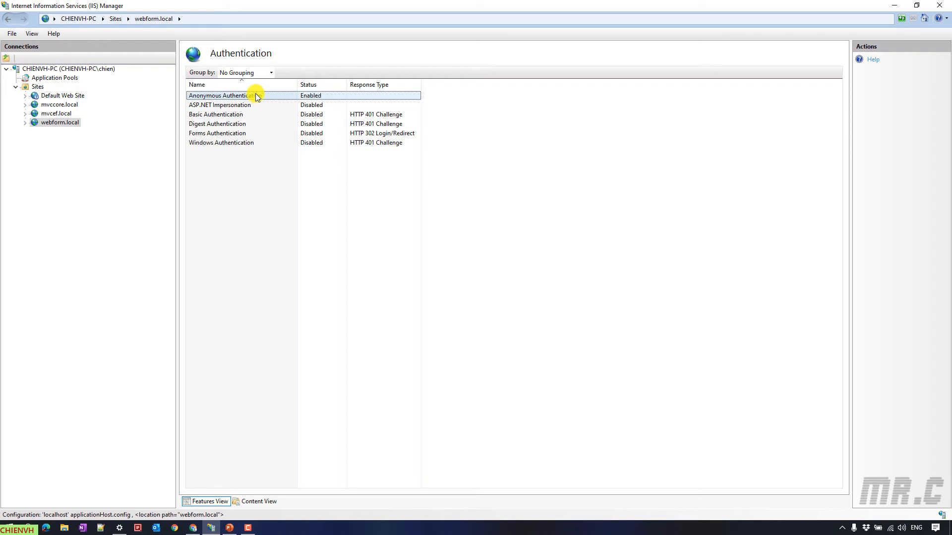
right_click(225, 96)
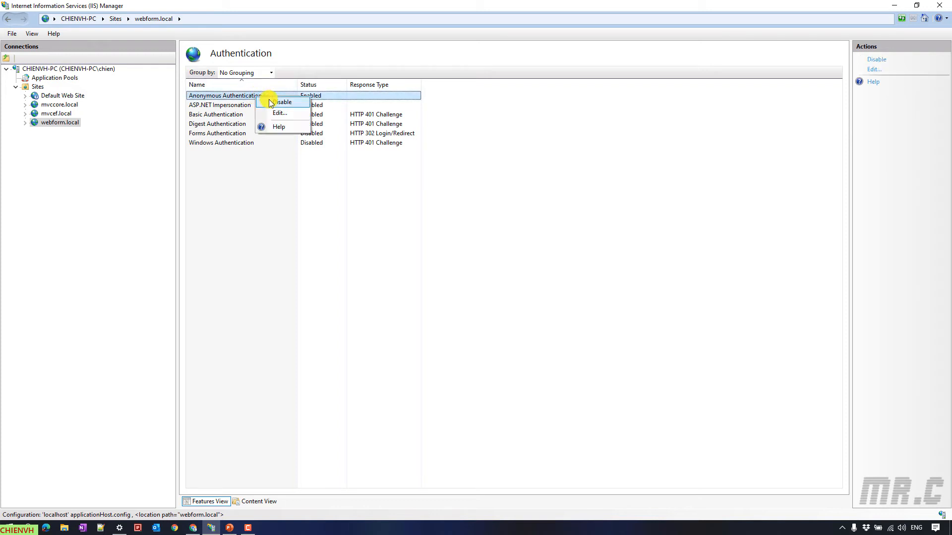
left_click(284, 101)
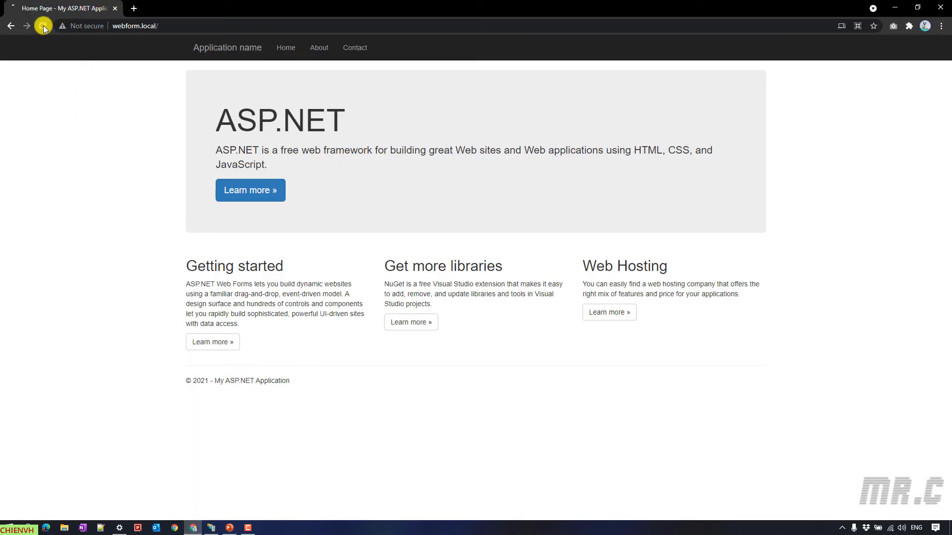
Step: Reload webform.local twice to confirm it returns HTTP Error 401.2 Unauthorized
left_click(43, 26)
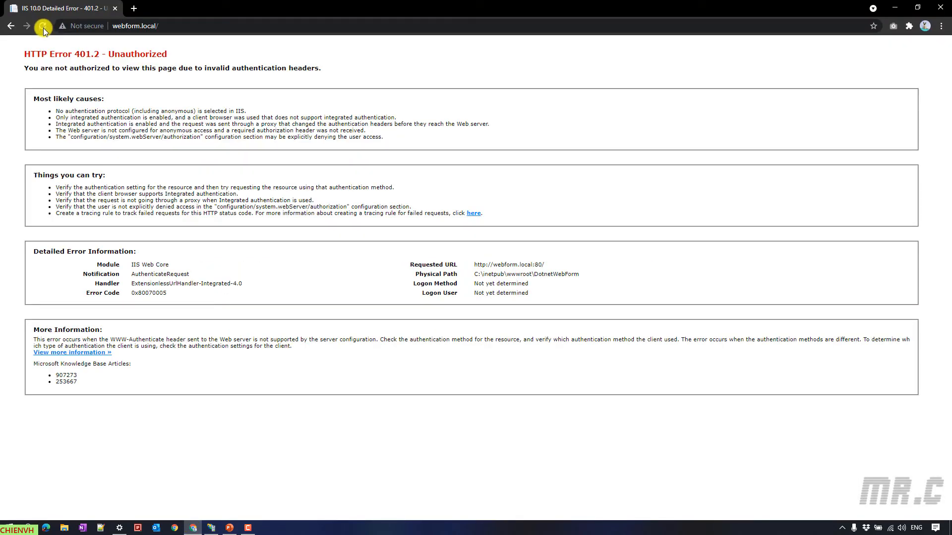
left_click(42, 26)
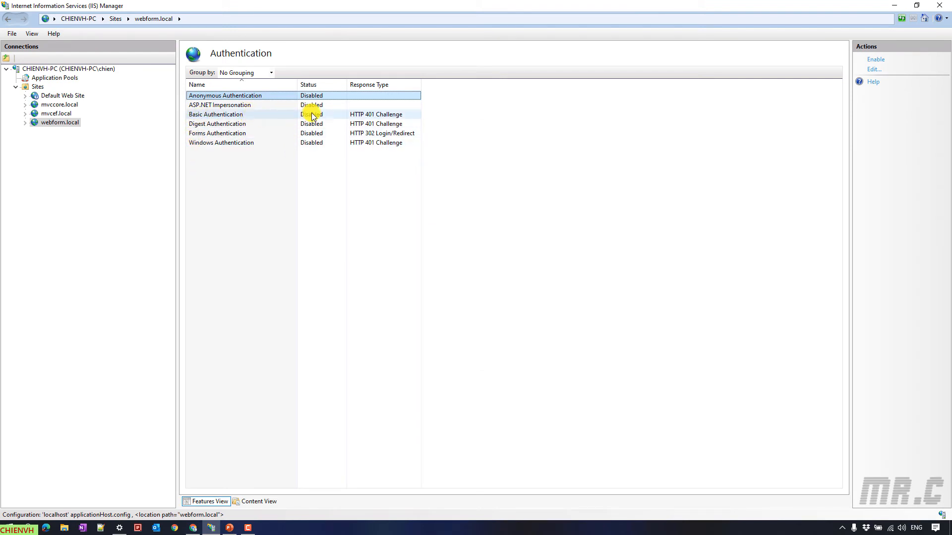
Step: Enable Basic Authentication for webform.local from its context menu
right_click(215, 114)
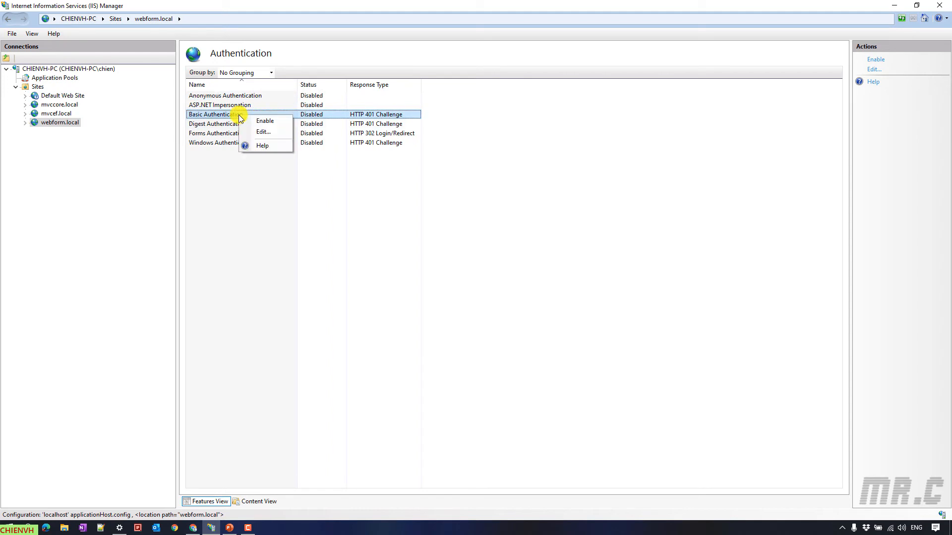
left_click(265, 121)
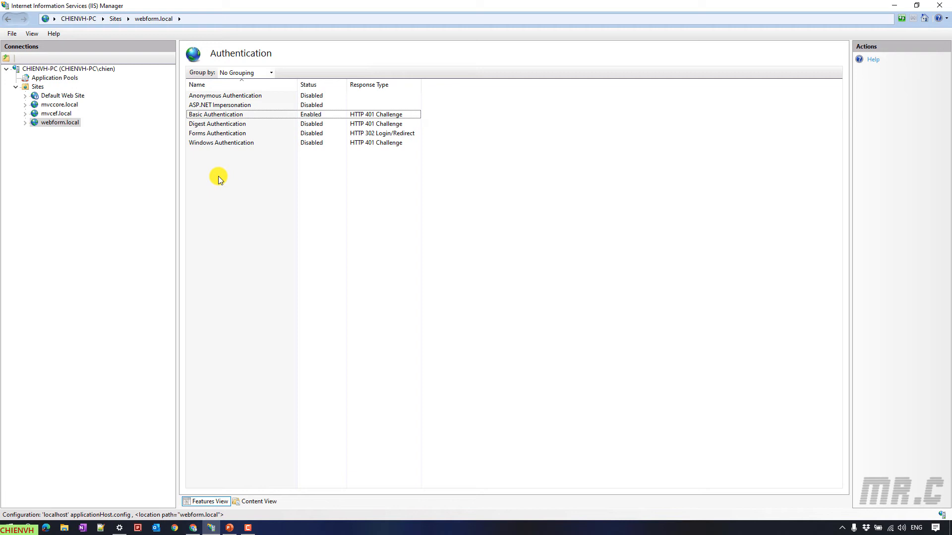
mouse_move(218, 185)
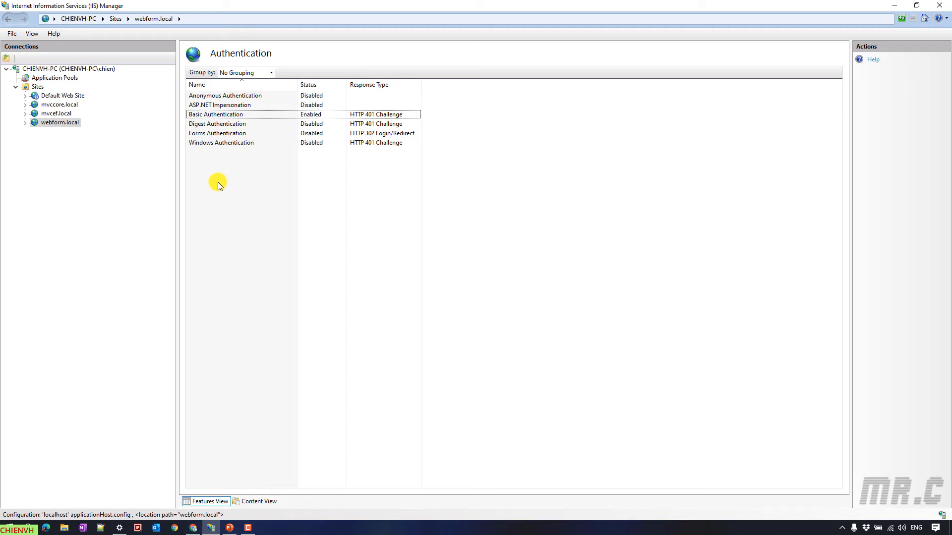
mouse_move(395, 318)
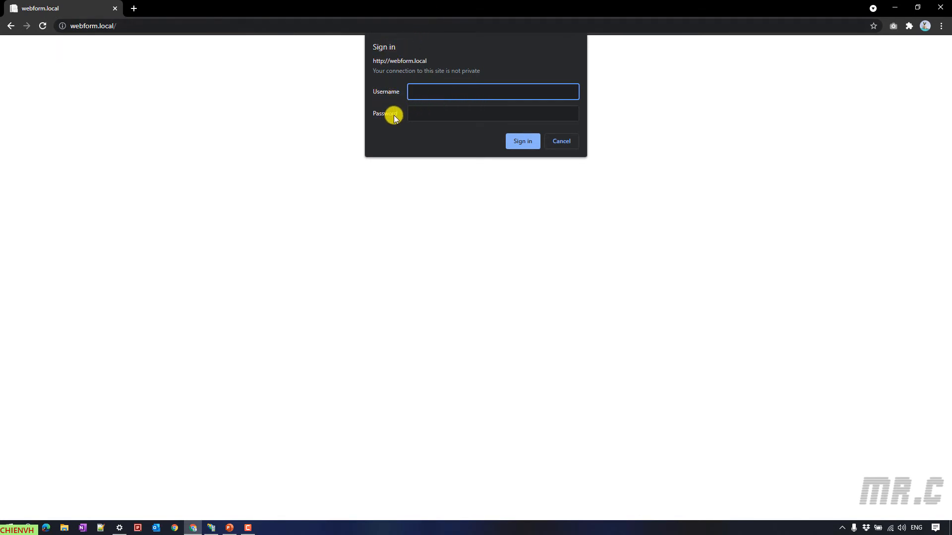
Step: Reload webform.local so the username-and-password sign-in prompt appears
left_click(559, 141)
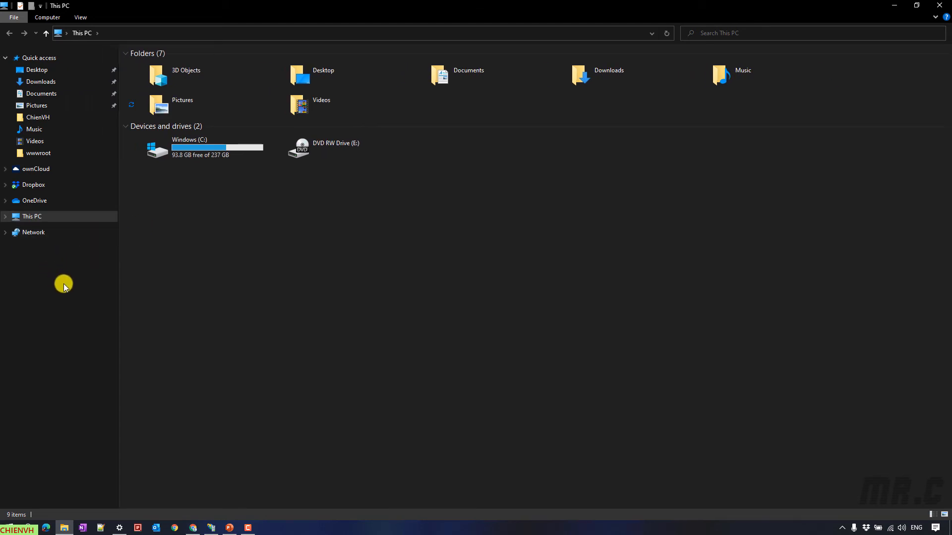
mouse_move(34, 232)
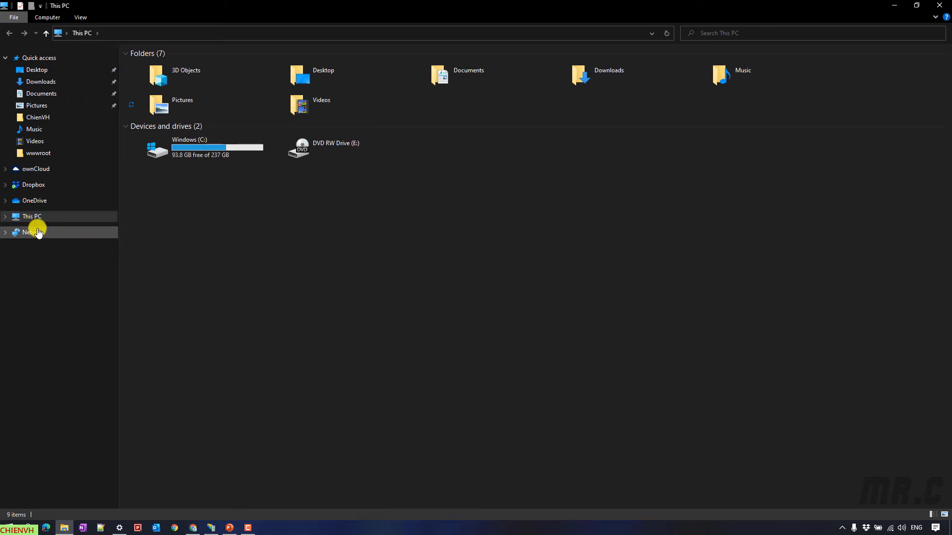
Step: Bring up the This PC context menu to reach Manage
right_click(30, 216)
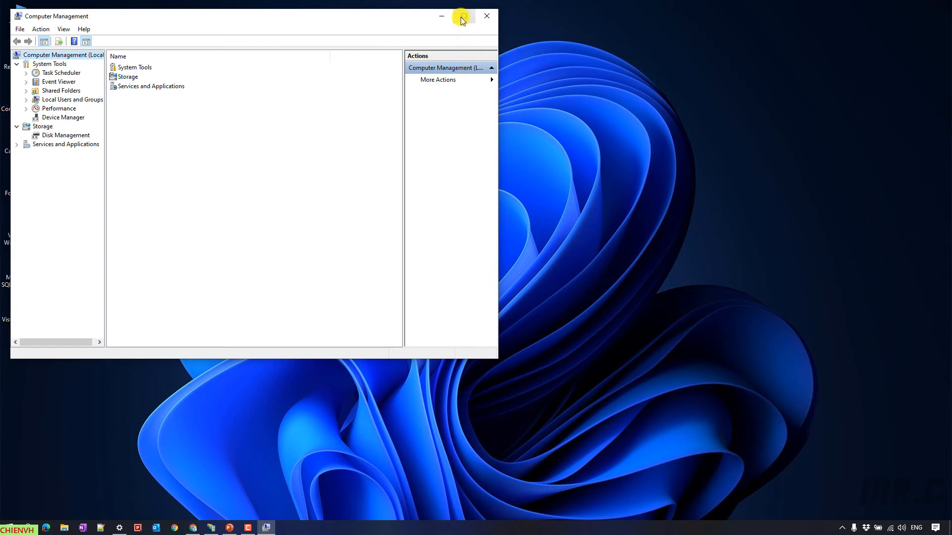
Step: Show Local Users and Groups > Users and bring up the New User... context menu
left_click(463, 16)
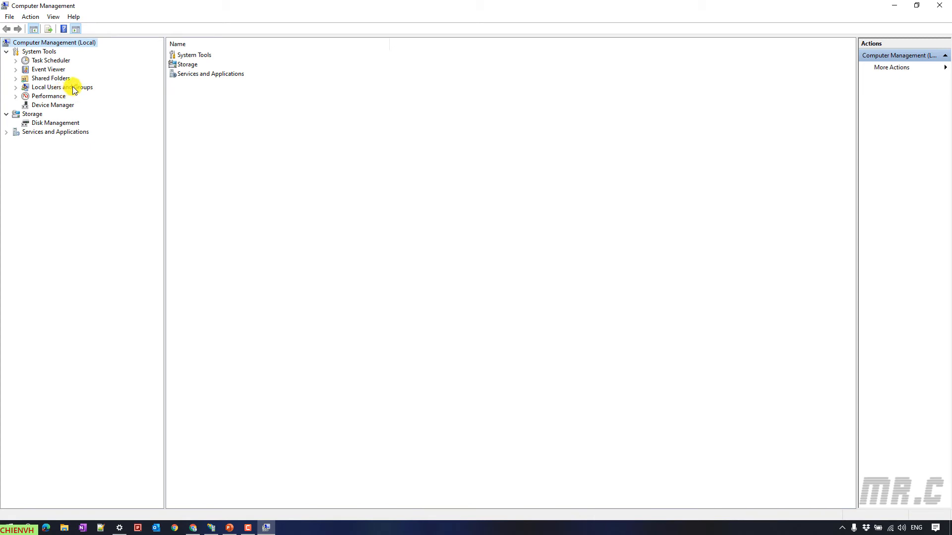
left_click(15, 88)
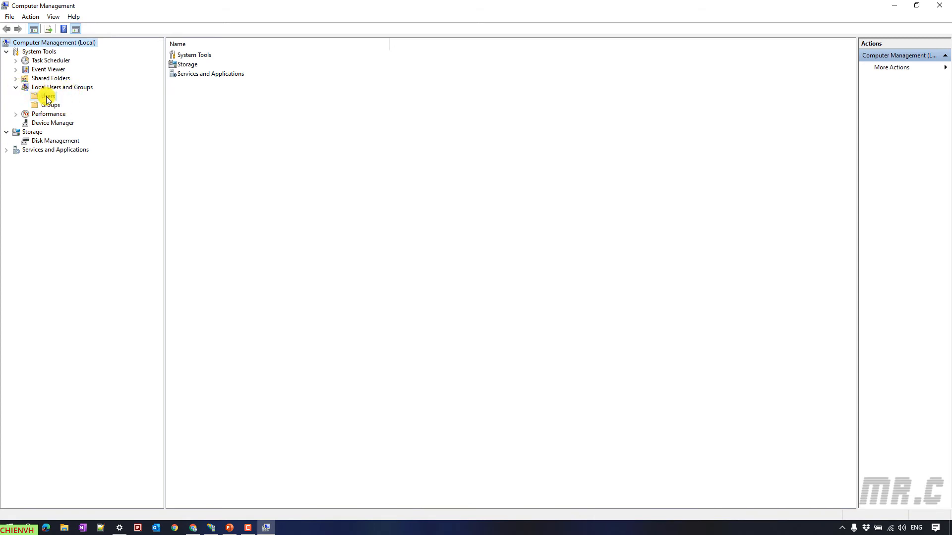
left_click(48, 96)
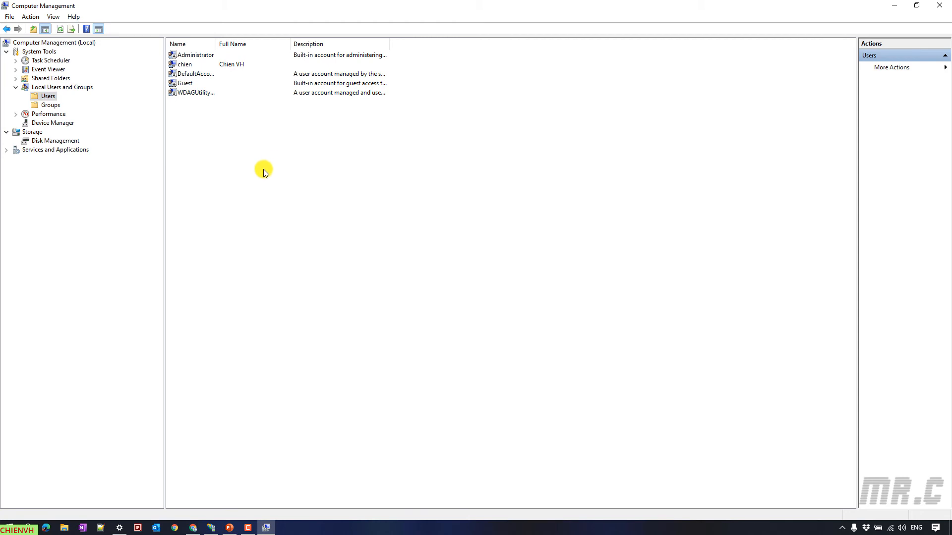
right_click(264, 169)
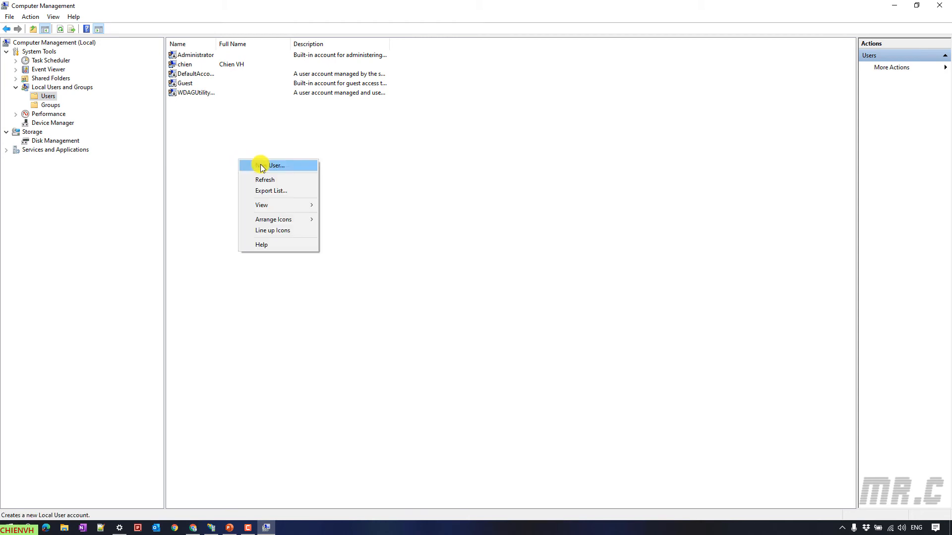
Step: Create a local user named test with a password and close the New User form
left_click(277, 165)
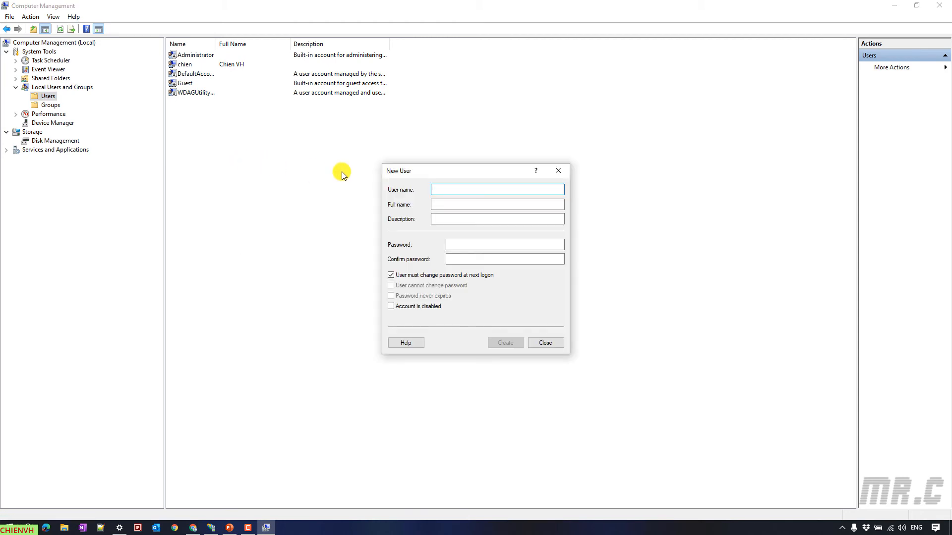
type("test")
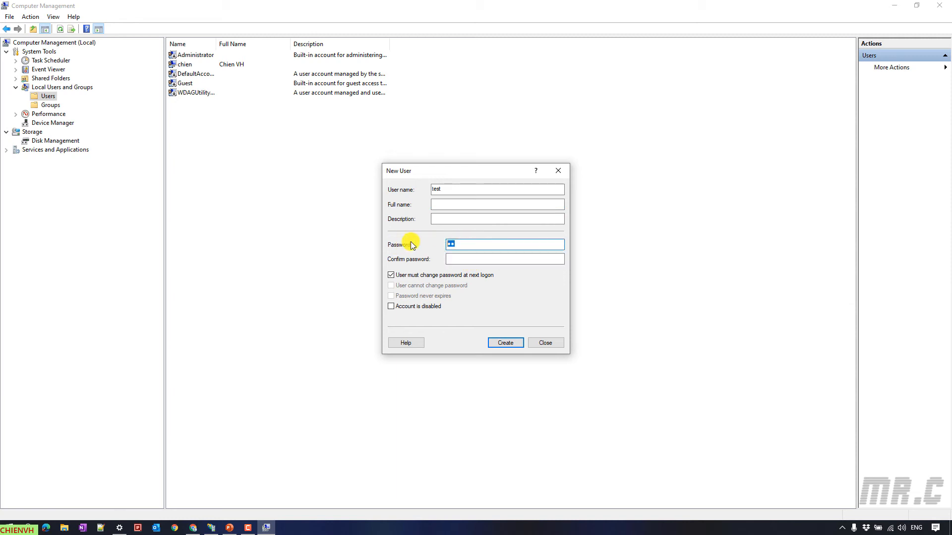
type("•")
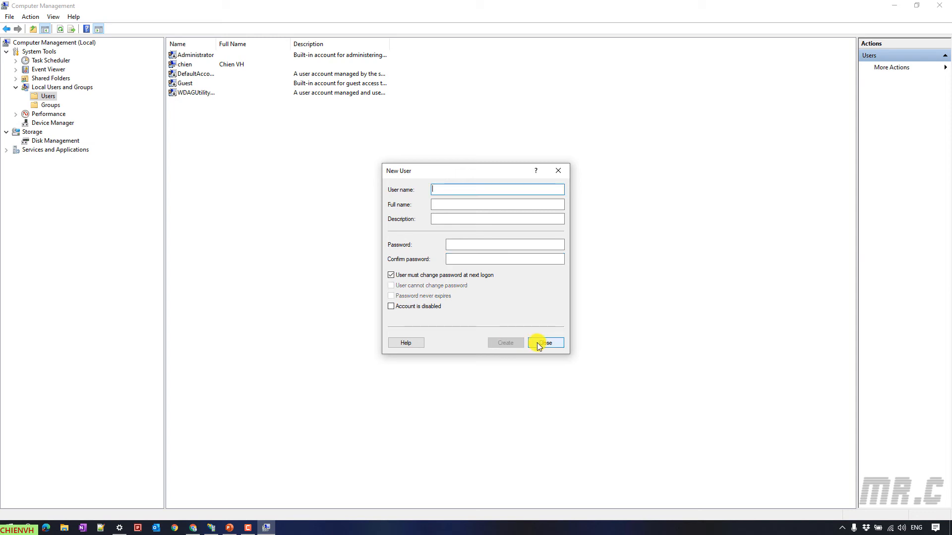
left_click(545, 342)
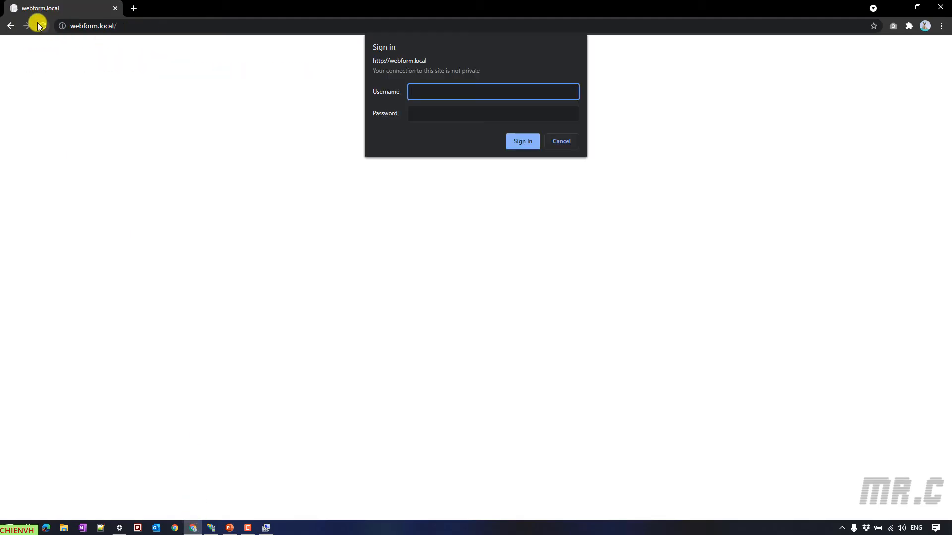
Step: Sign in to webform.local as user 'test' and reach the ASP.NET home page
type("test")
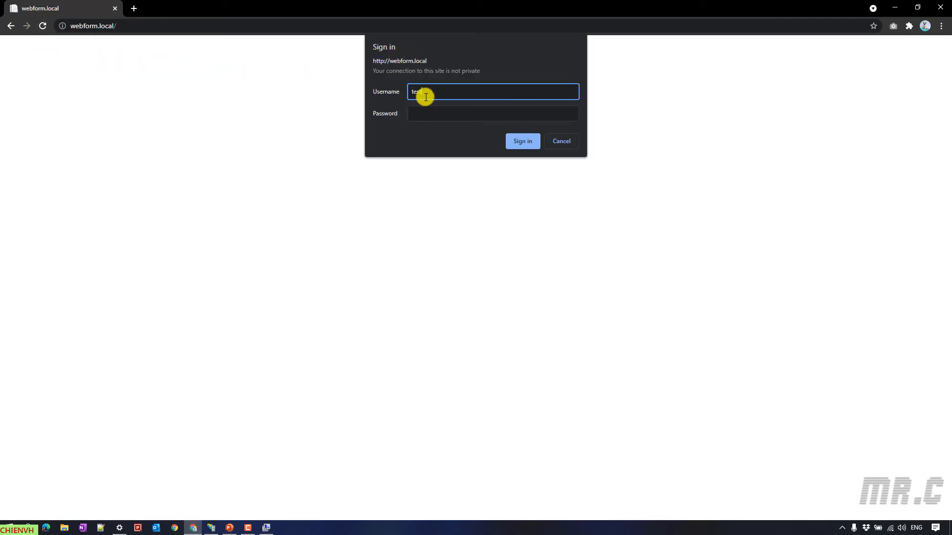
left_click(522, 141)
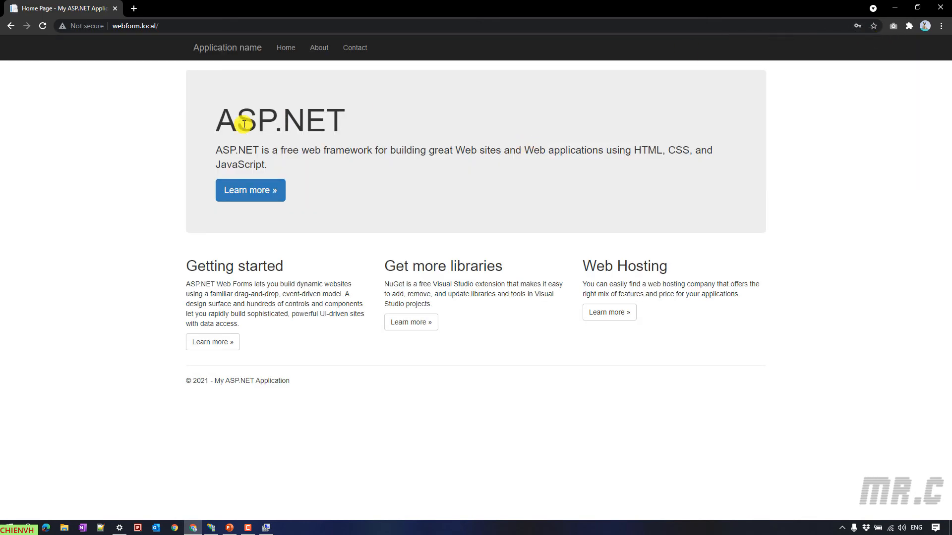
mouse_move(299, 141)
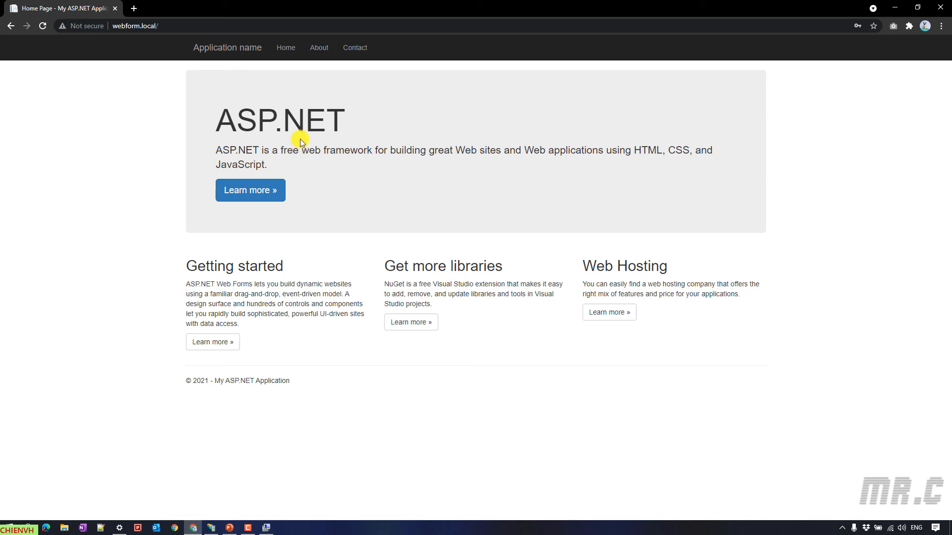
mouse_move(316, 104)
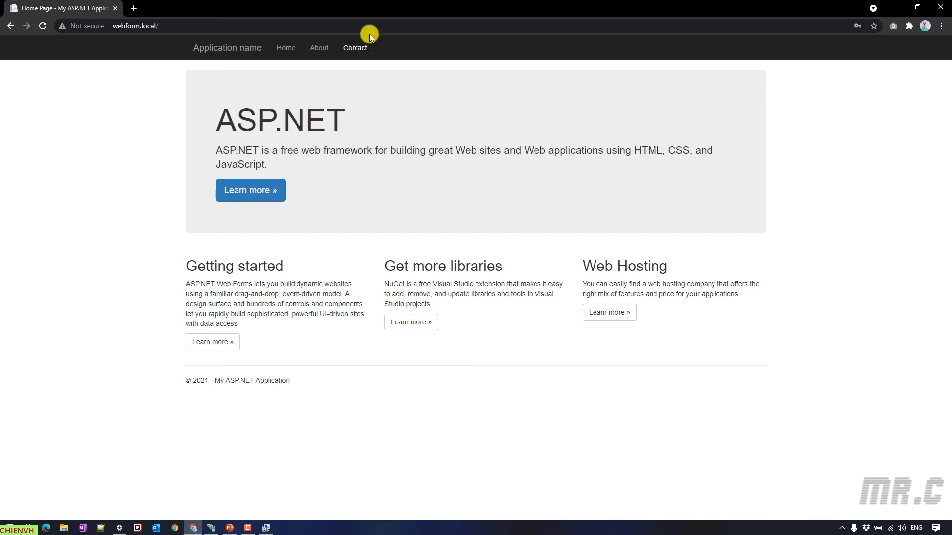
mouse_move(213, 21)
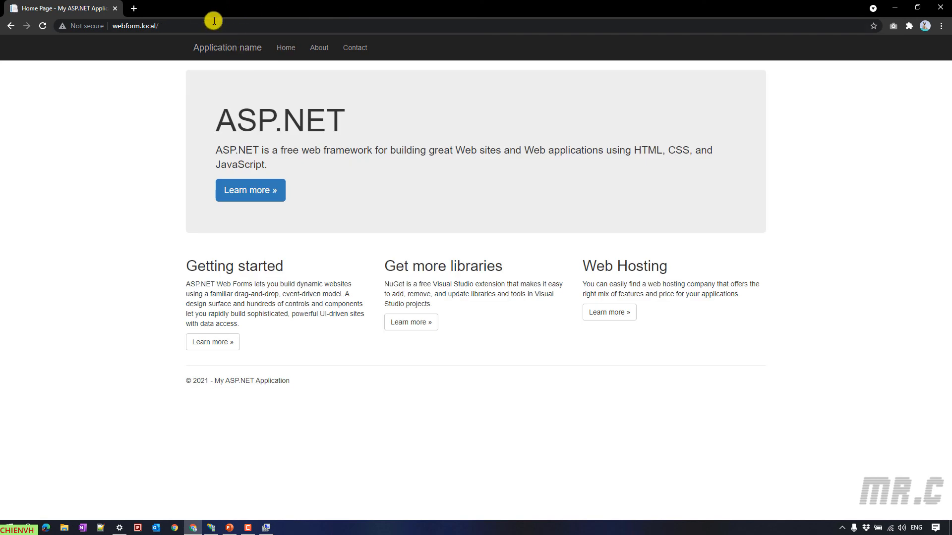
Step: In an incognito window, load webform.local without credentials and get HTTP Error 401.2 Unauthorized
left_click(135, 26)
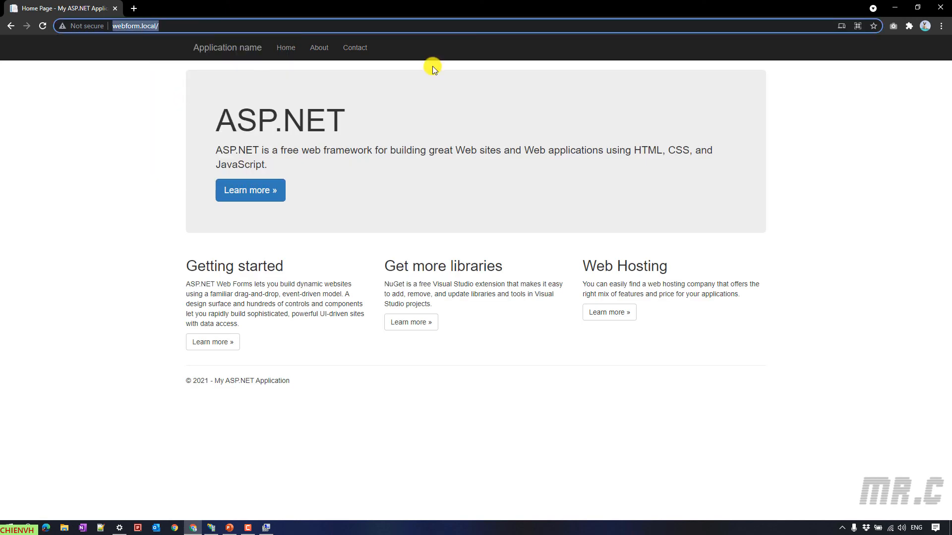
key("ctrl+shift+n")
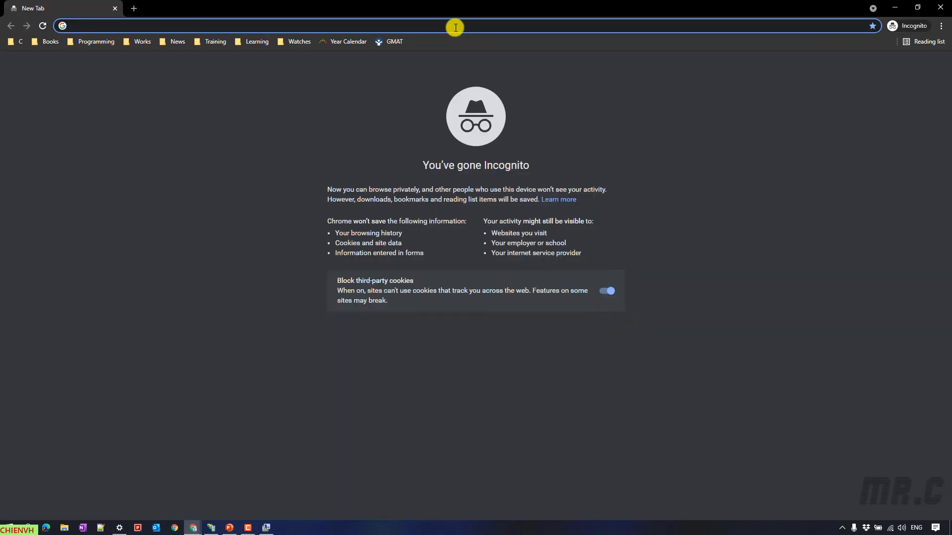
type("webform.local/")
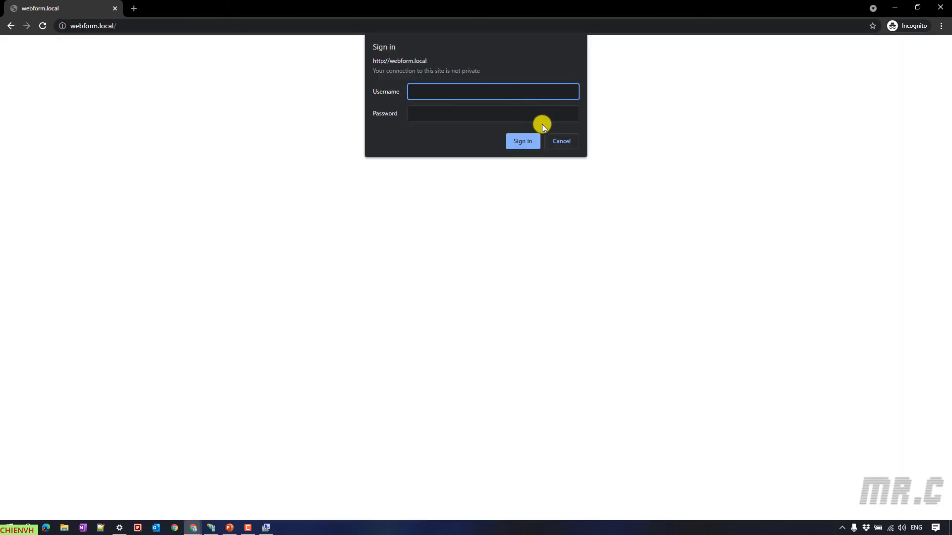
left_click(561, 141)
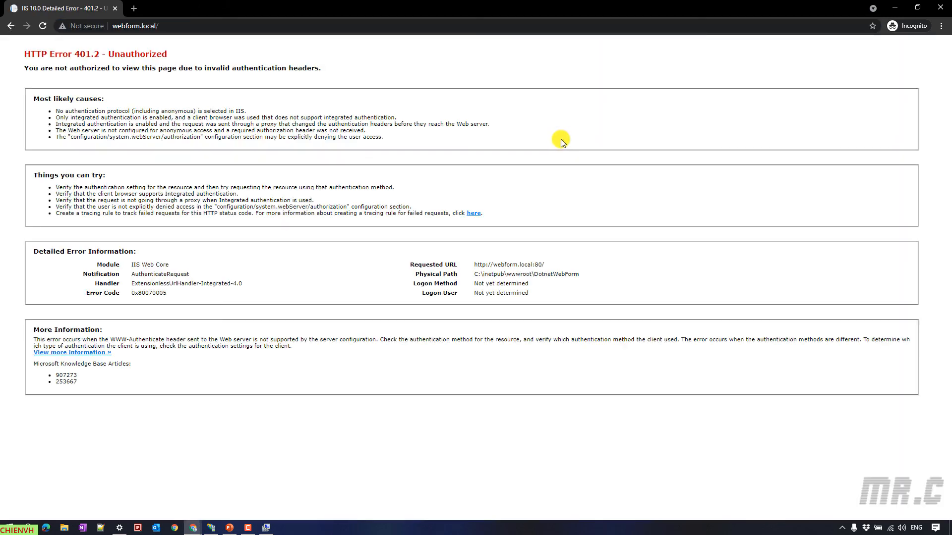
mouse_move(535, 118)
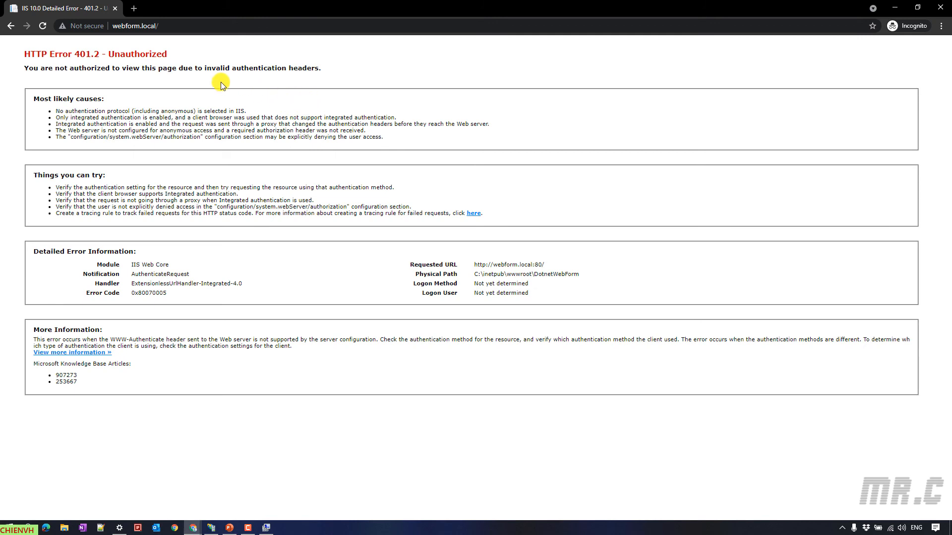
double_click(137, 54)
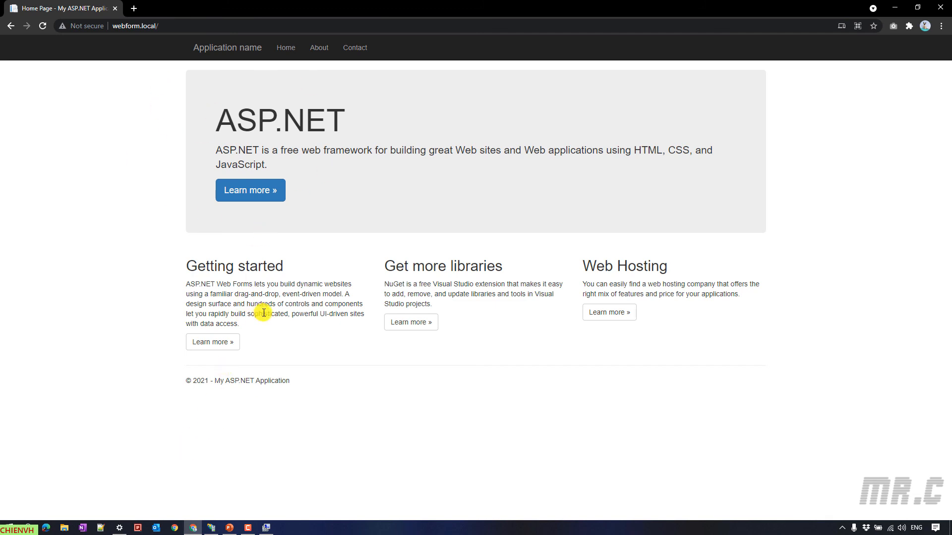
mouse_move(269, 256)
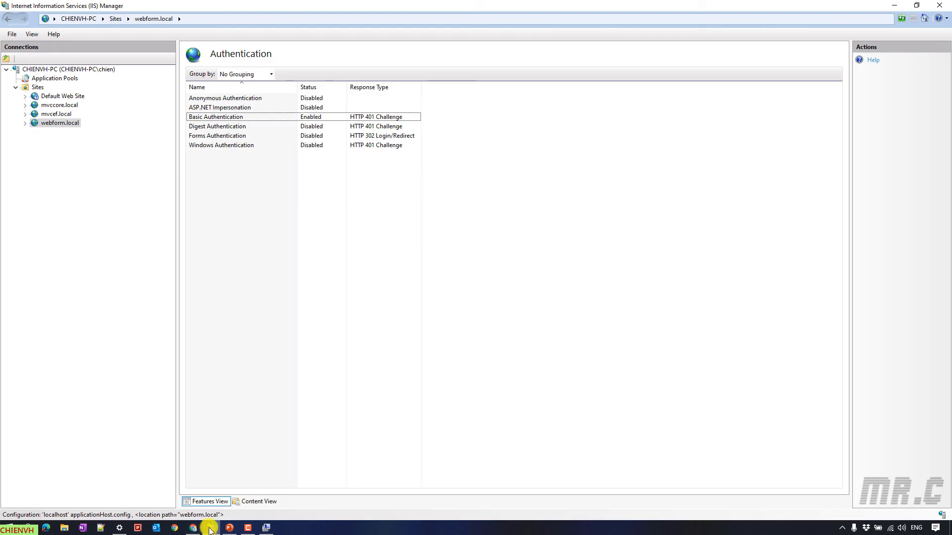
Step: Disable Basic Authentication and re-enable Anonymous Authentication for webform.local
left_click(216, 117)
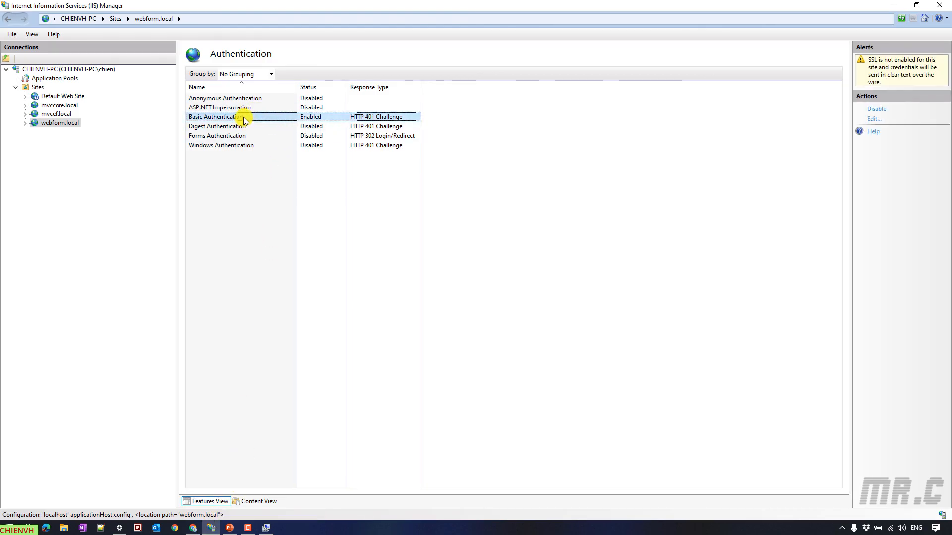
left_click(877, 109)
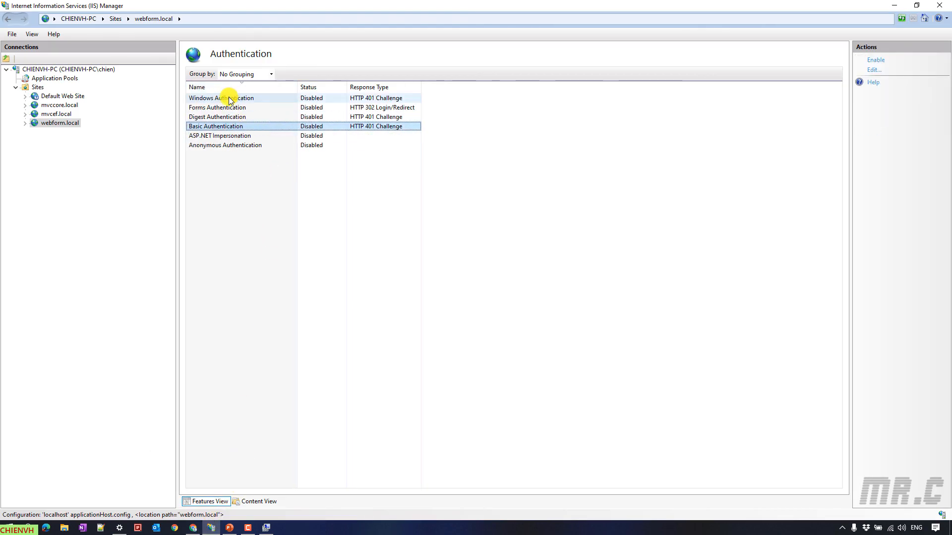
right_click(215, 98)
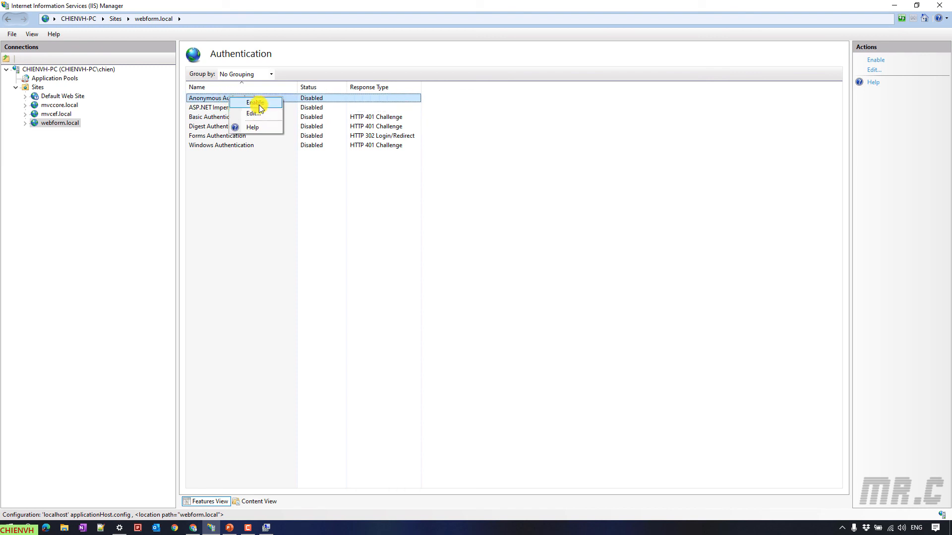
left_click(174, 528)
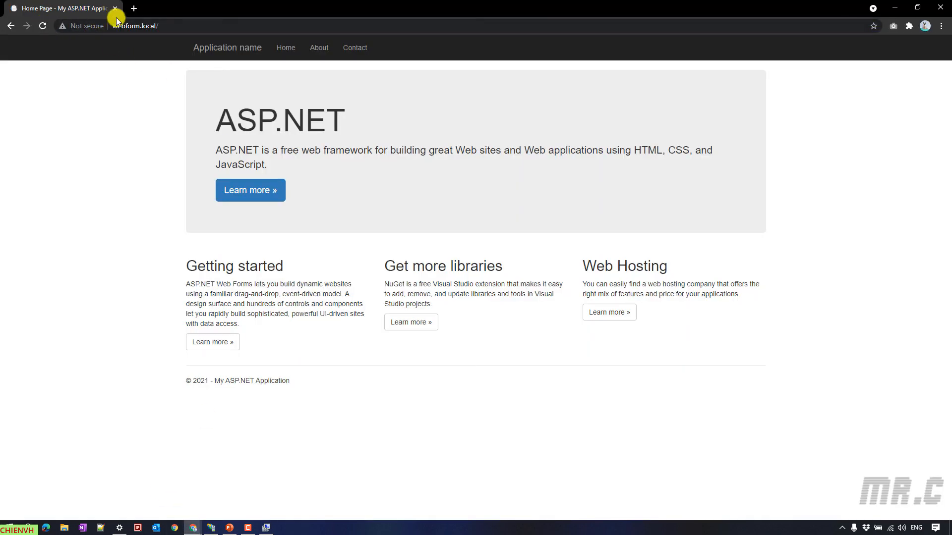
Step: Reload webform.local in a new window and reach the ASP.NET home page without signing in
left_click(135, 26)
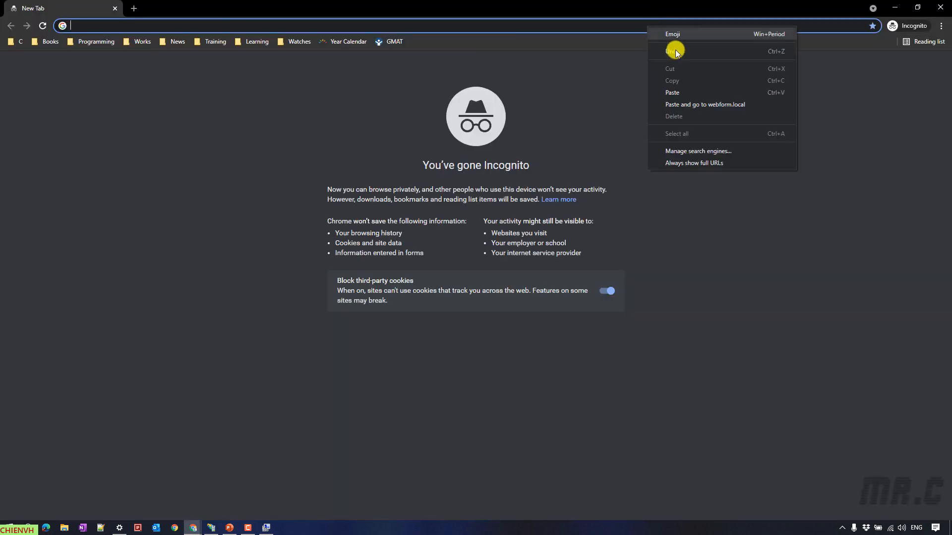
left_click(704, 104)
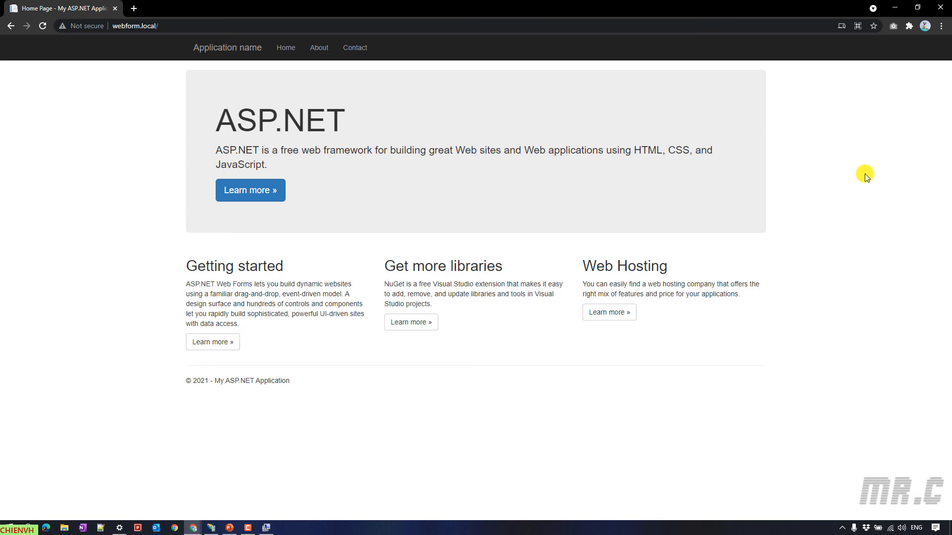
mouse_move(853, 181)
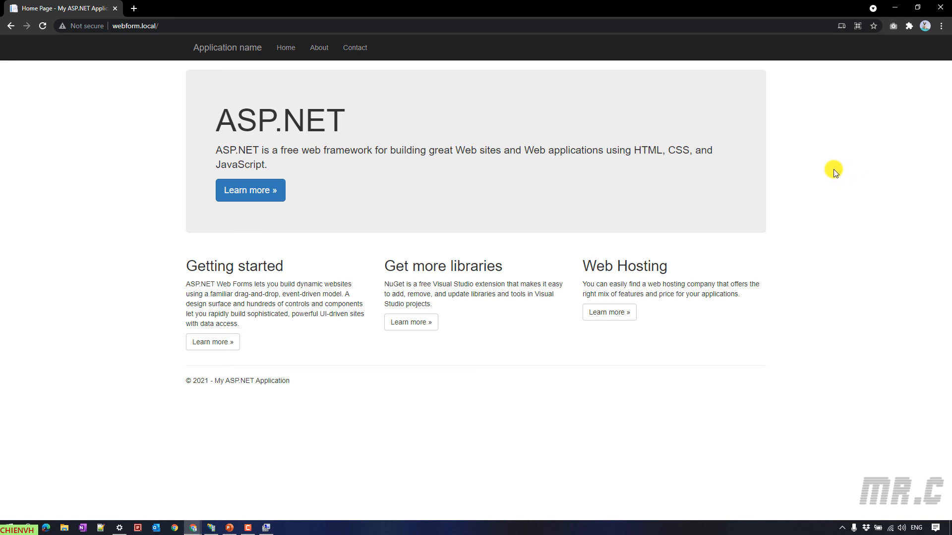
mouse_move(824, 167)
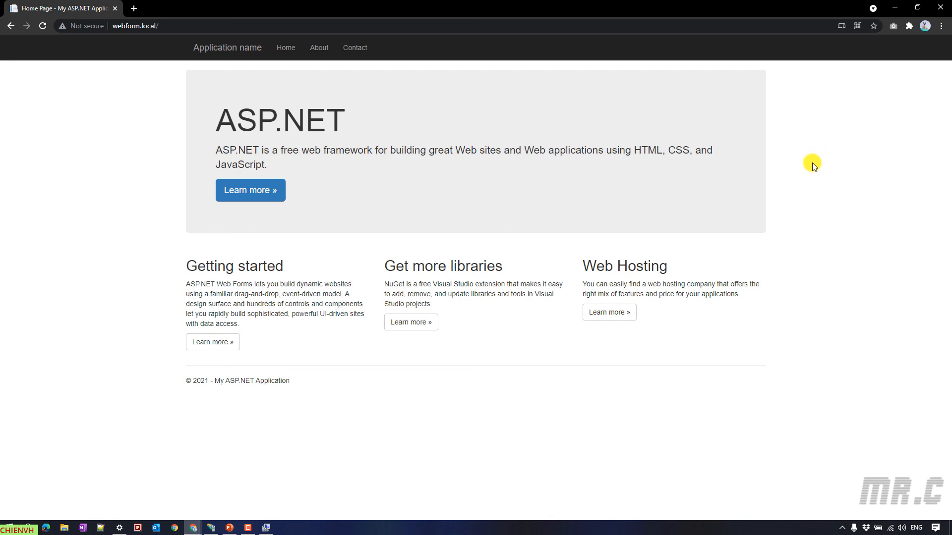
mouse_move(810, 159)
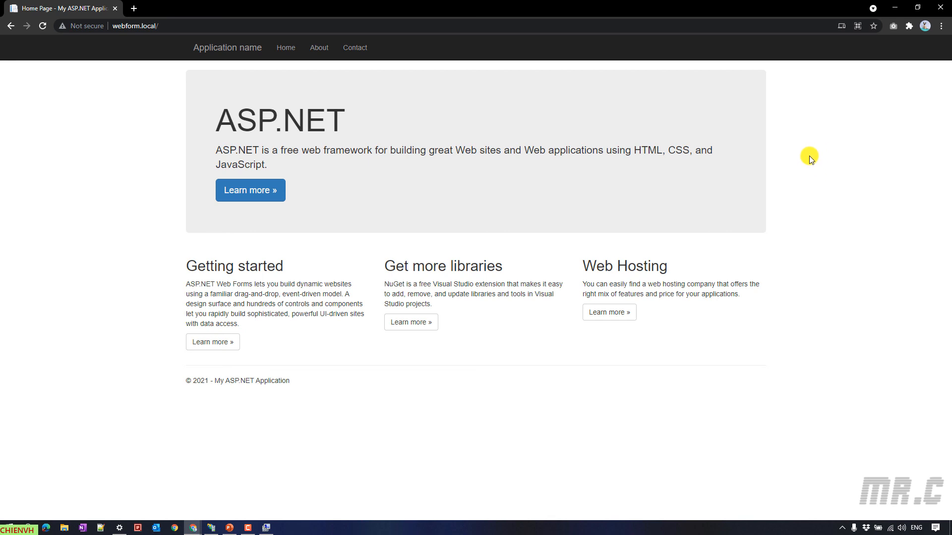